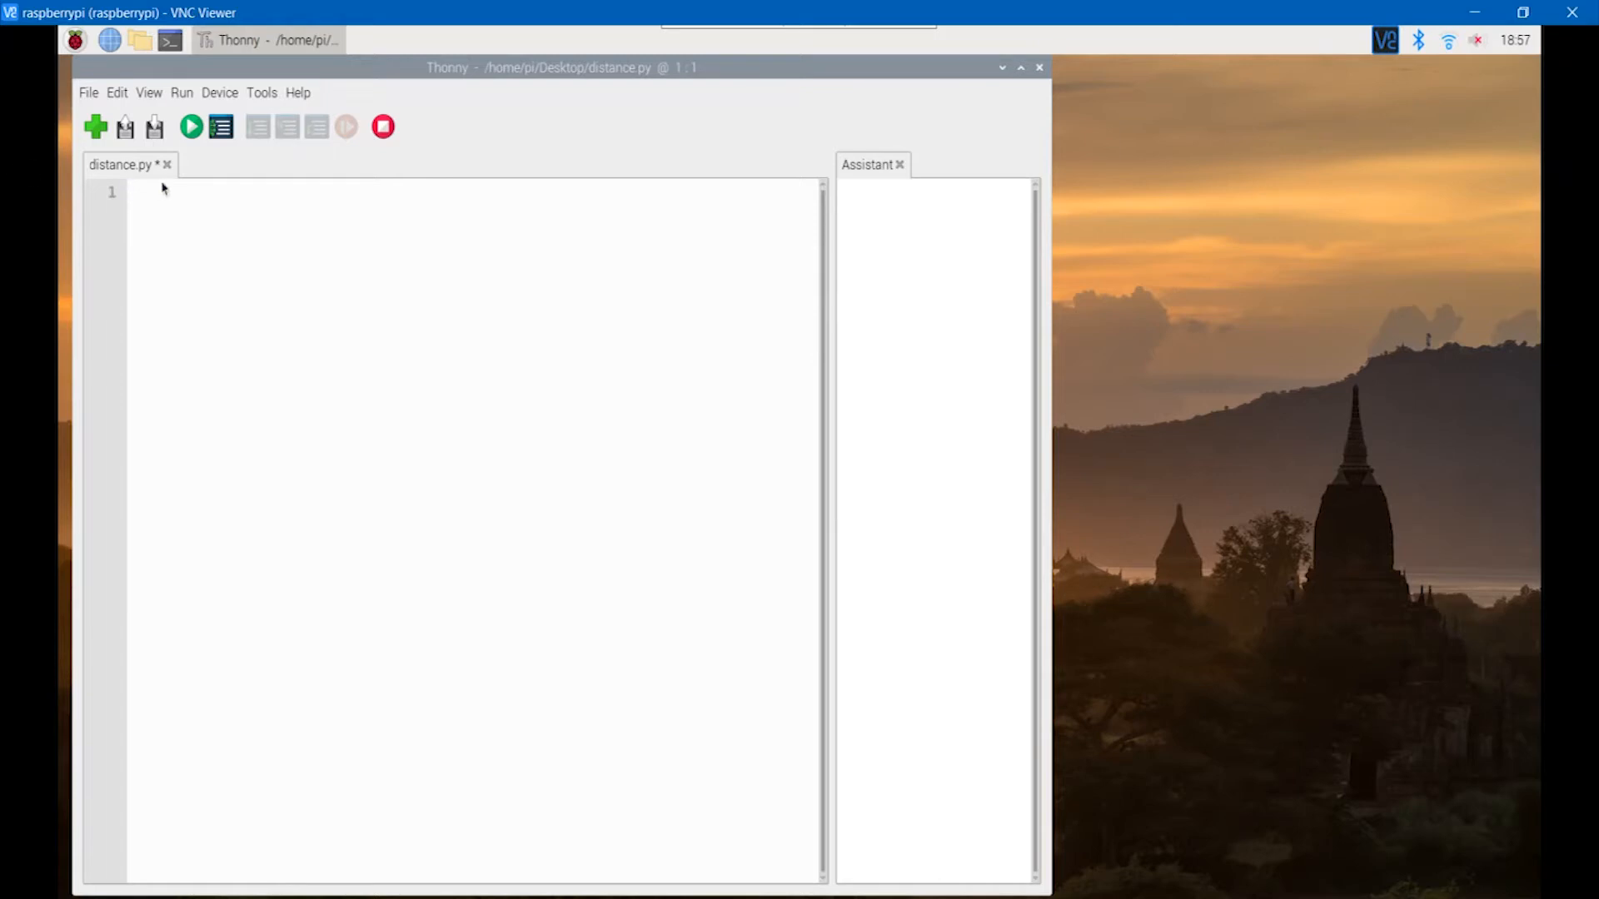
# Write the first line 'from gpiozero import DistanceSensor' in distance.py.
pyautogui.click(133, 193)
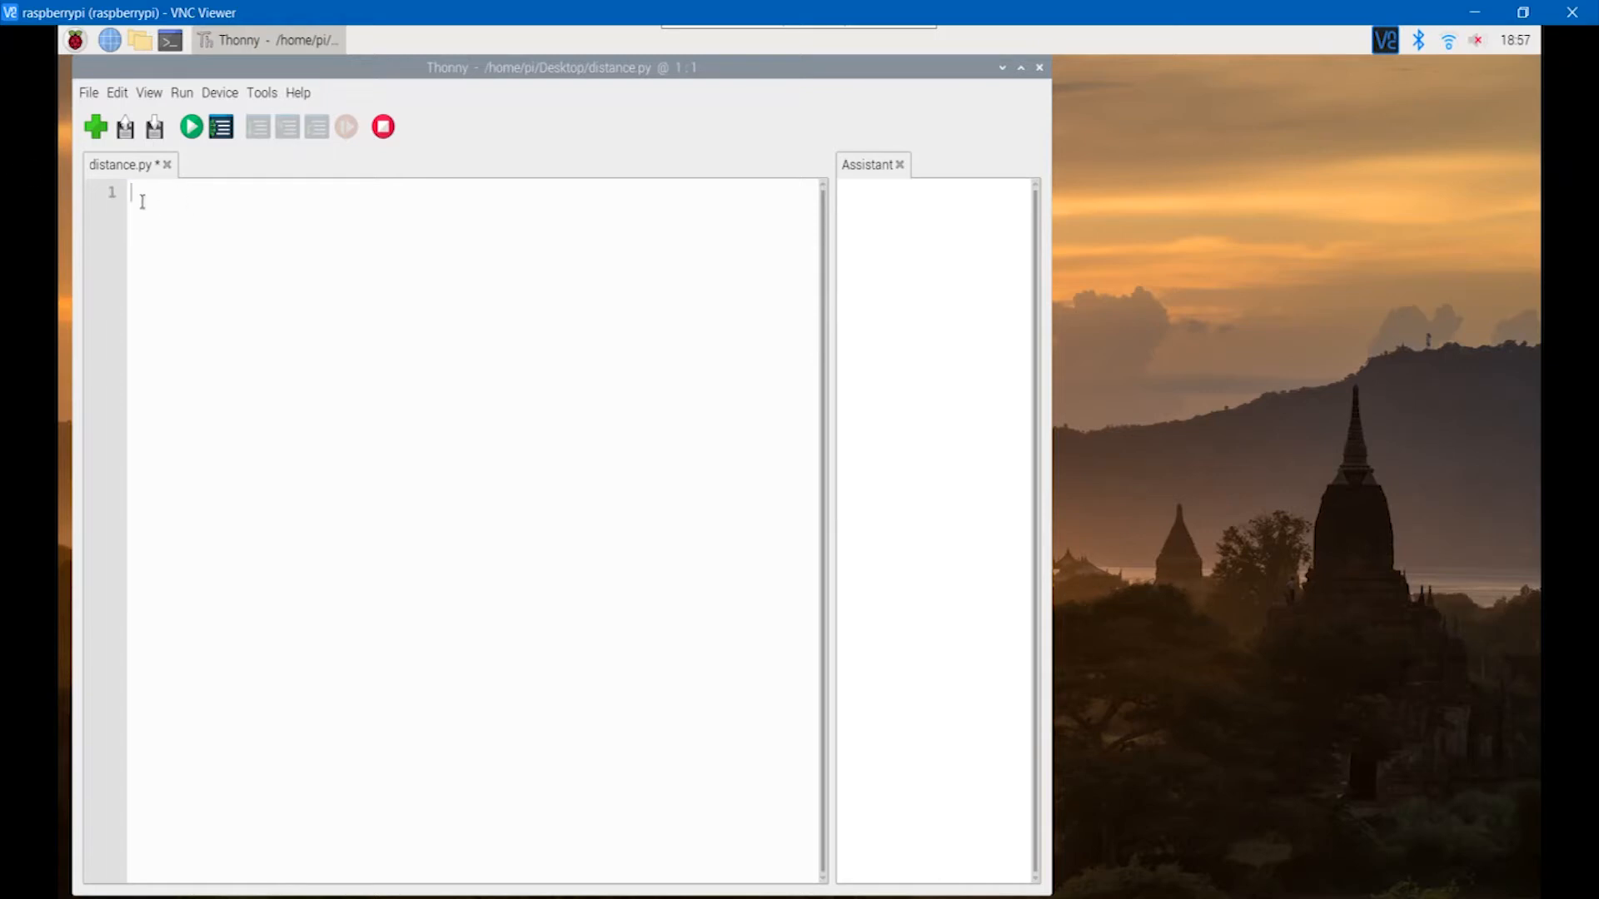
pyautogui.moveTo(168, 209)
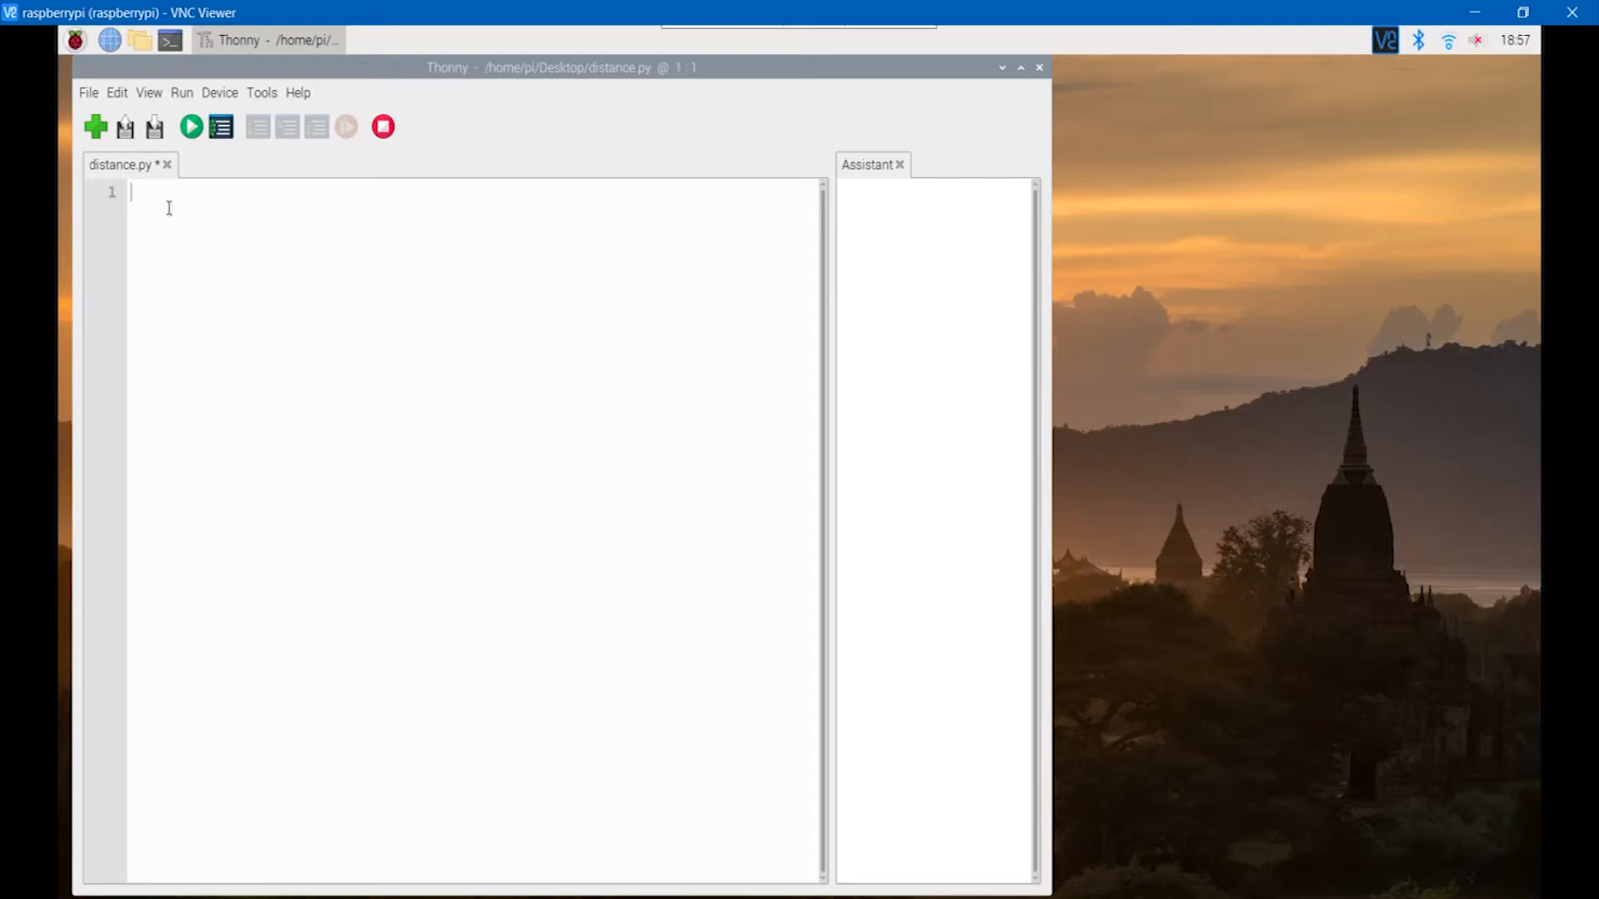
pyautogui.write('from g')
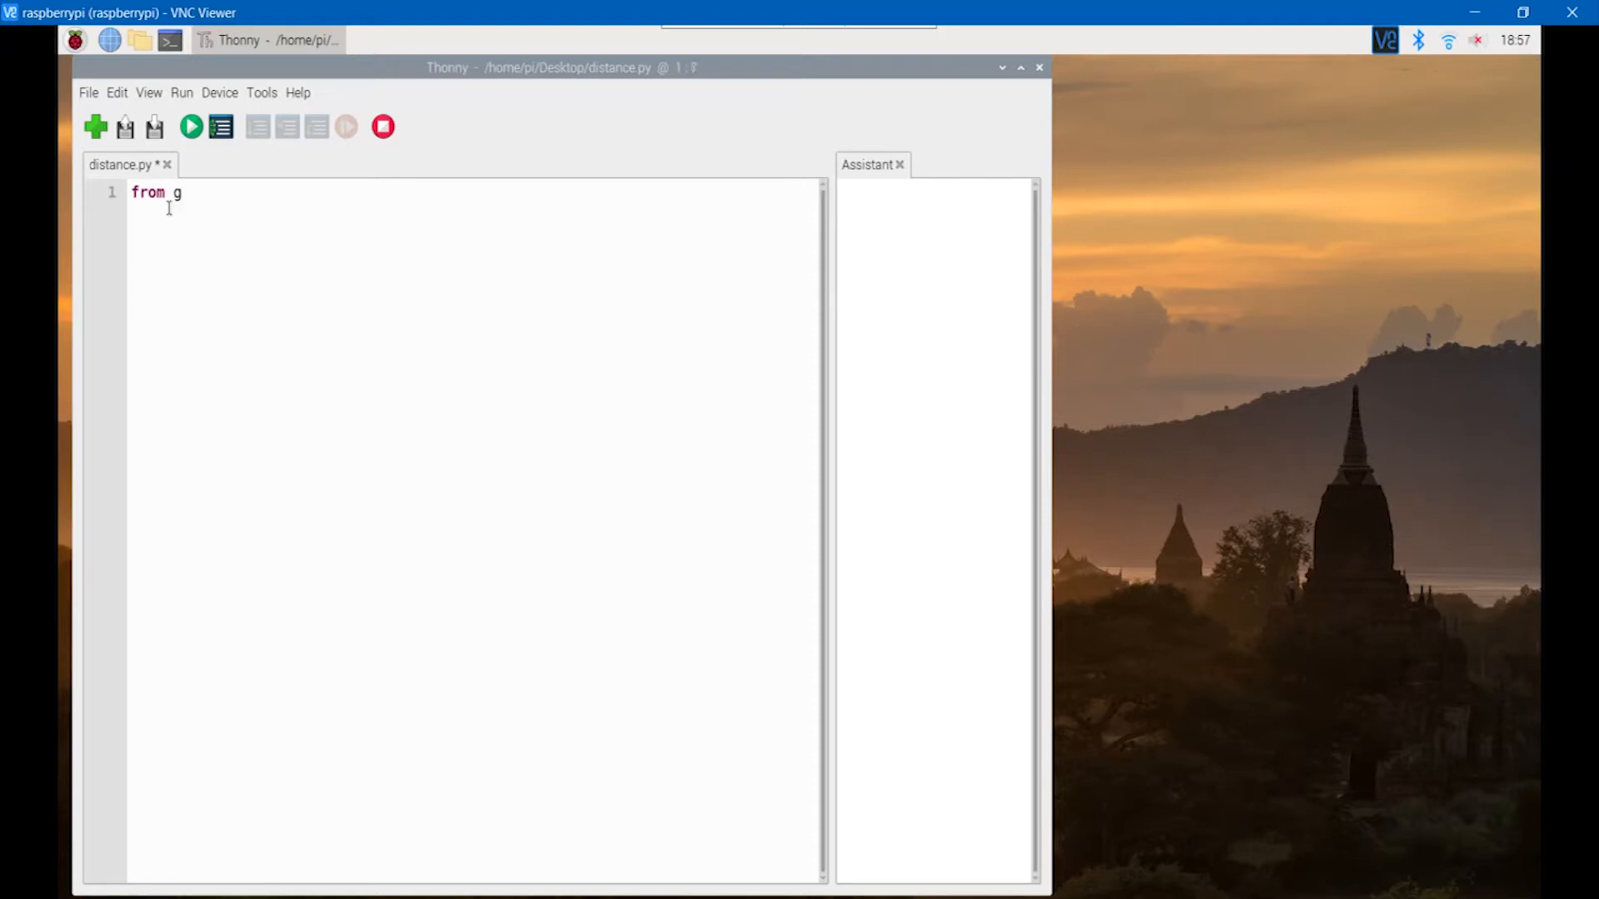
pyautogui.write('piozero')
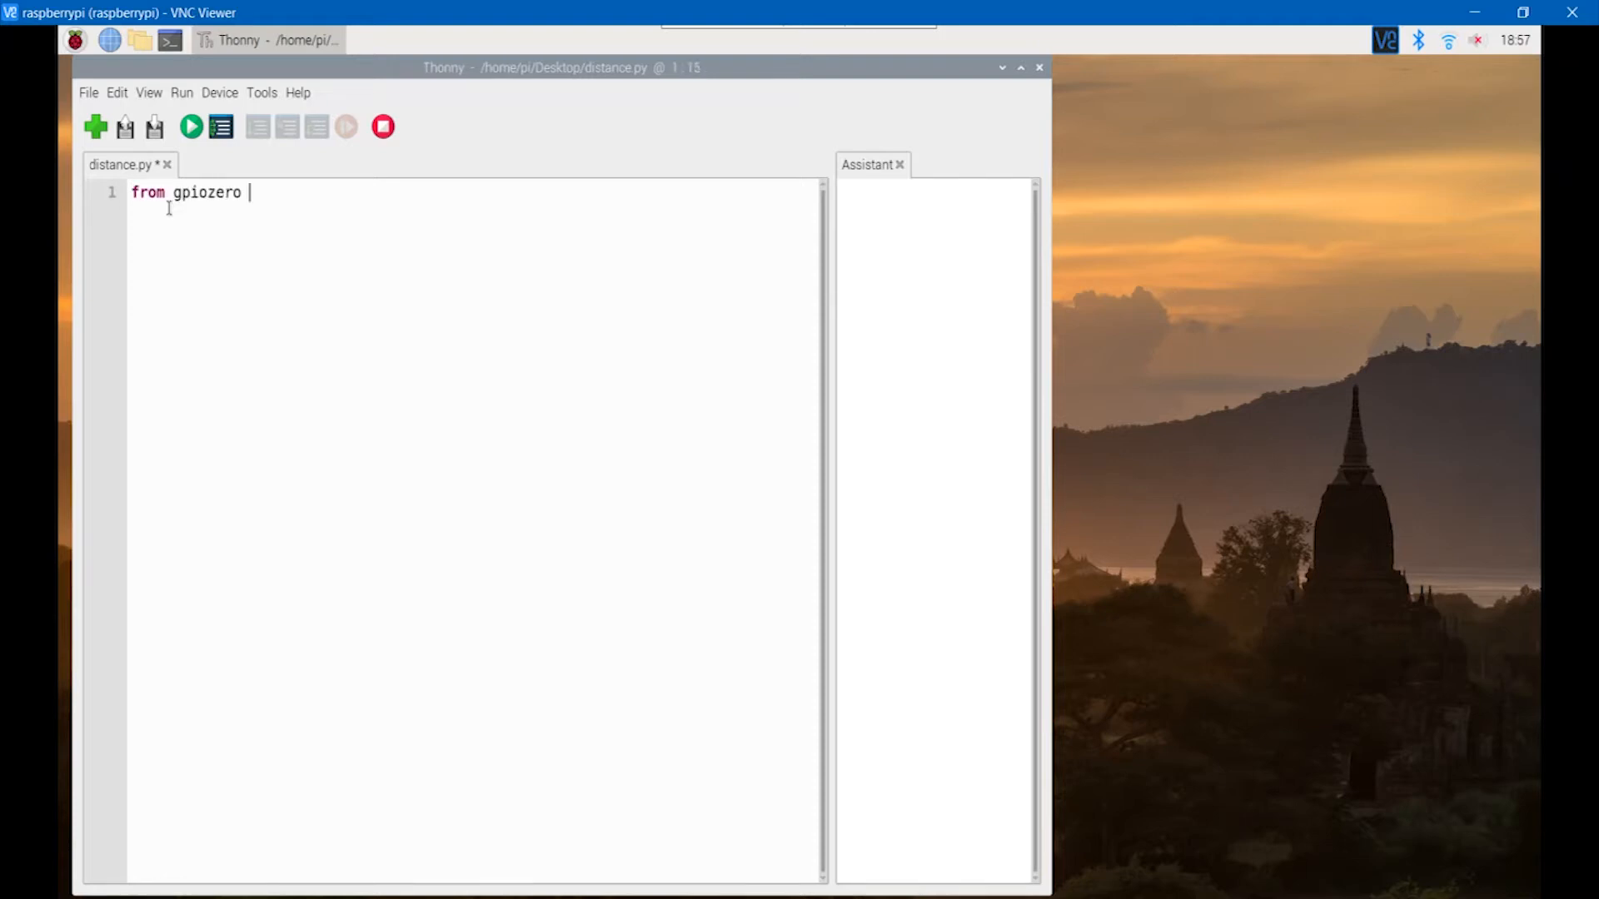
pyautogui.write('import')
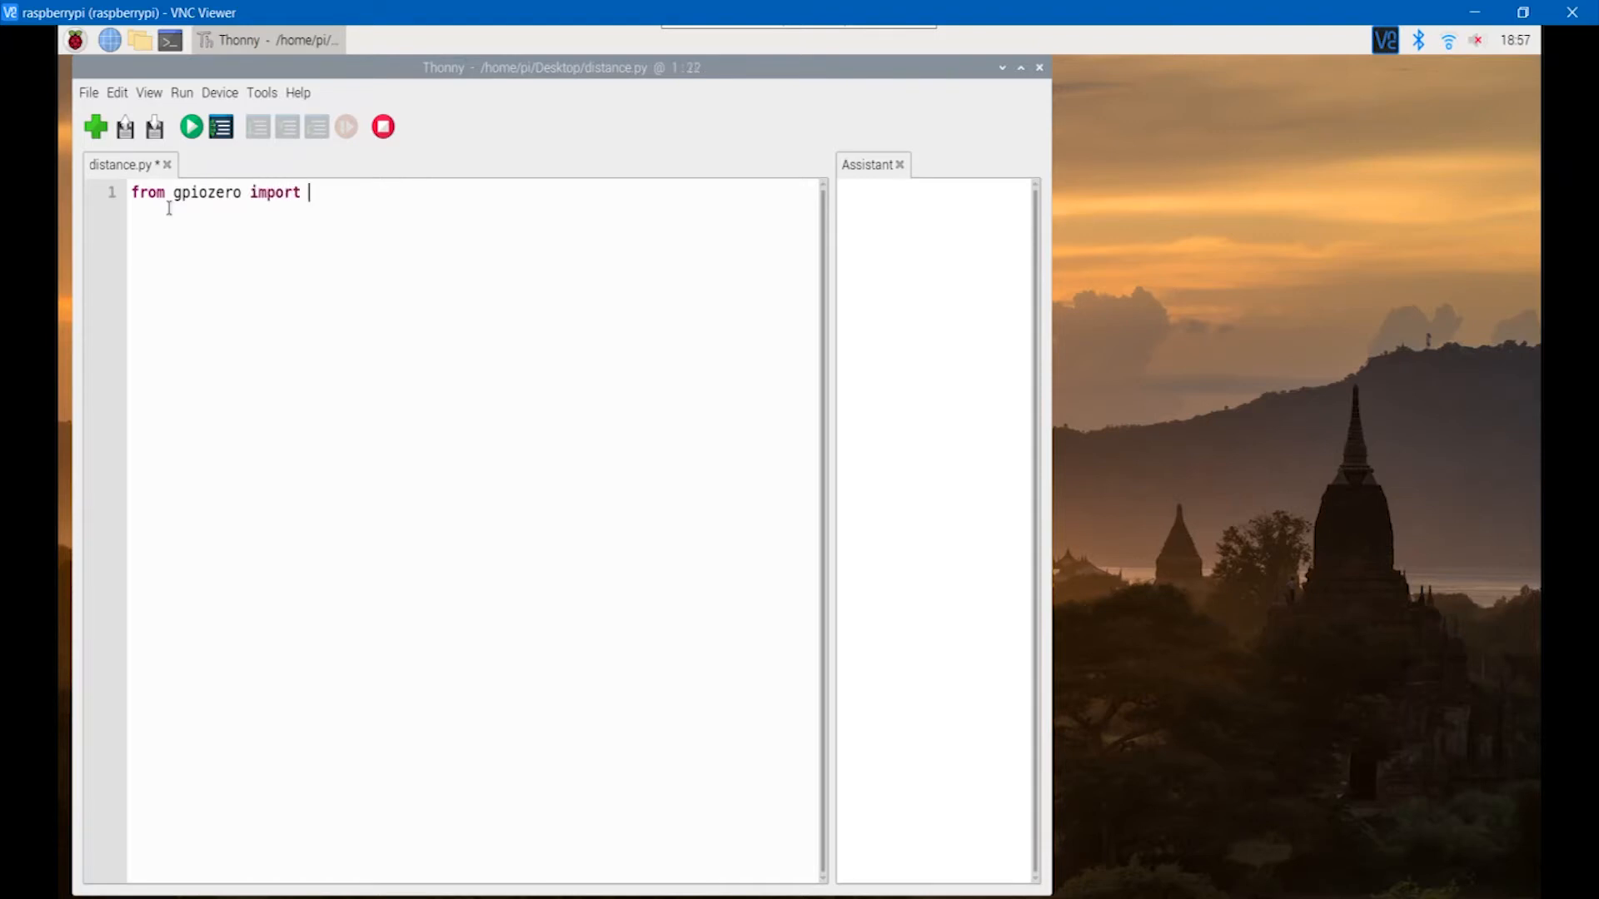
pyautogui.write('Distand')
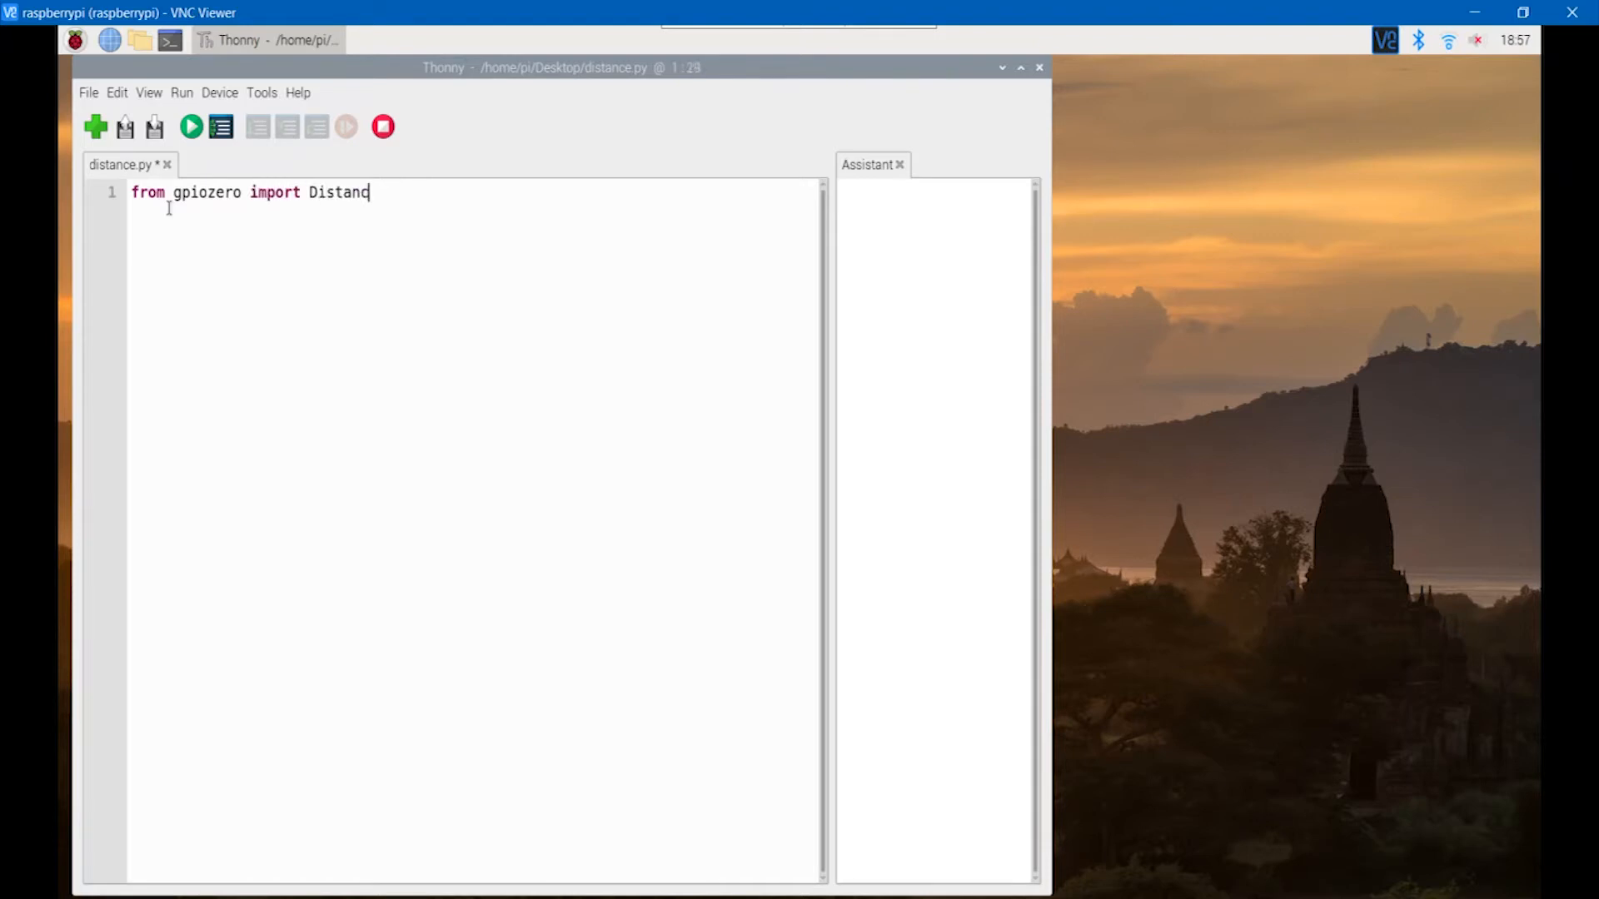
pyautogui.write('eSens')
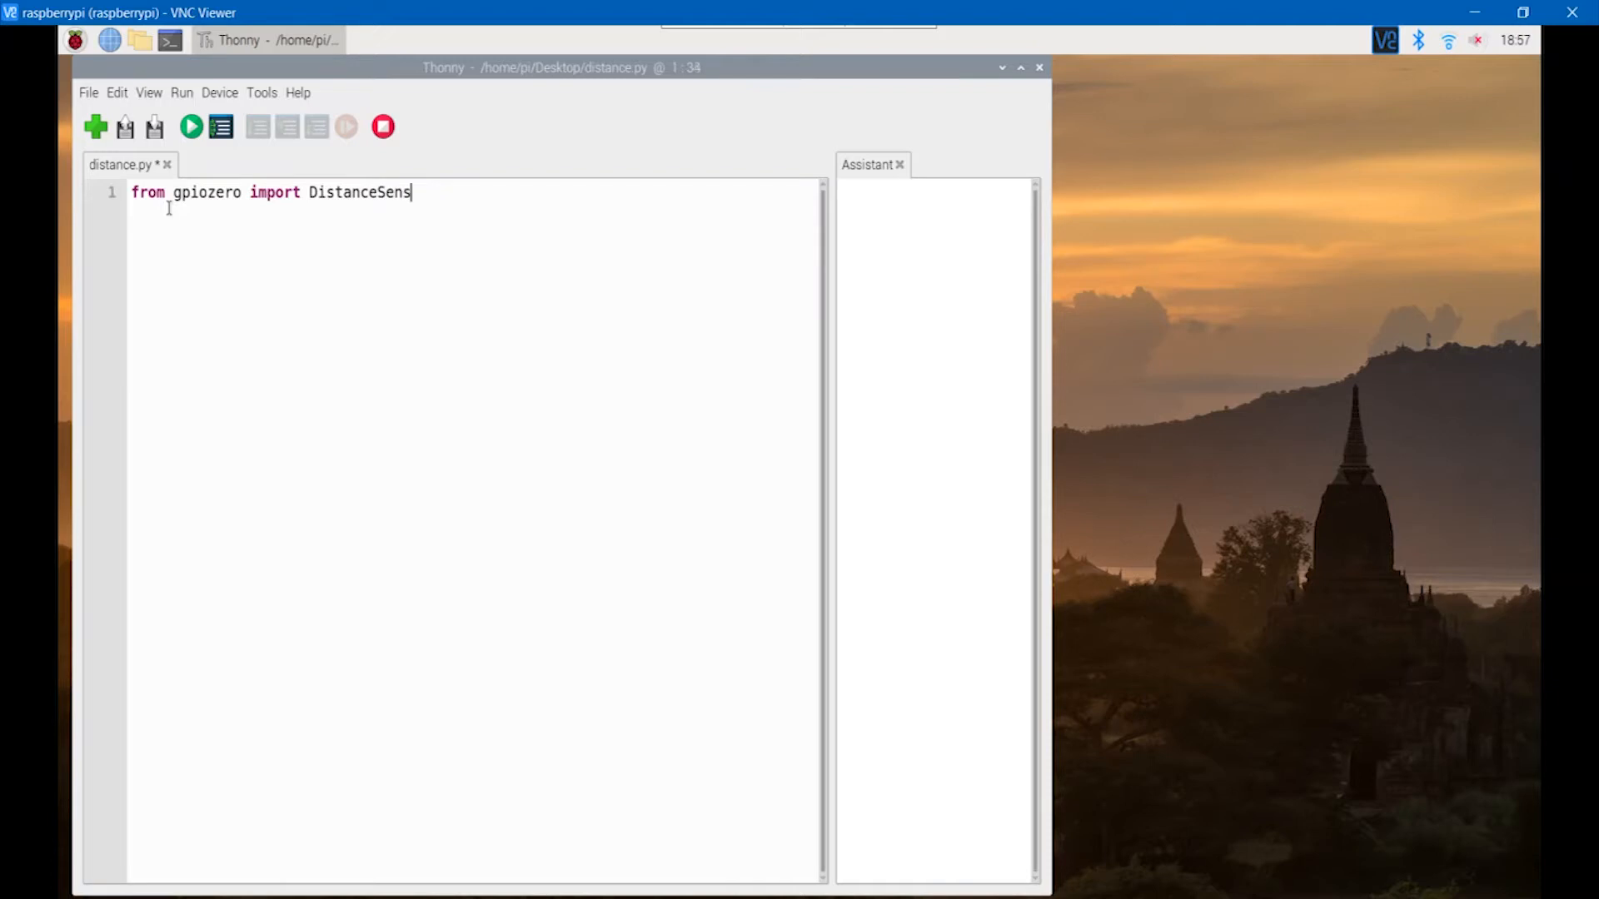
pyautogui.write('or')
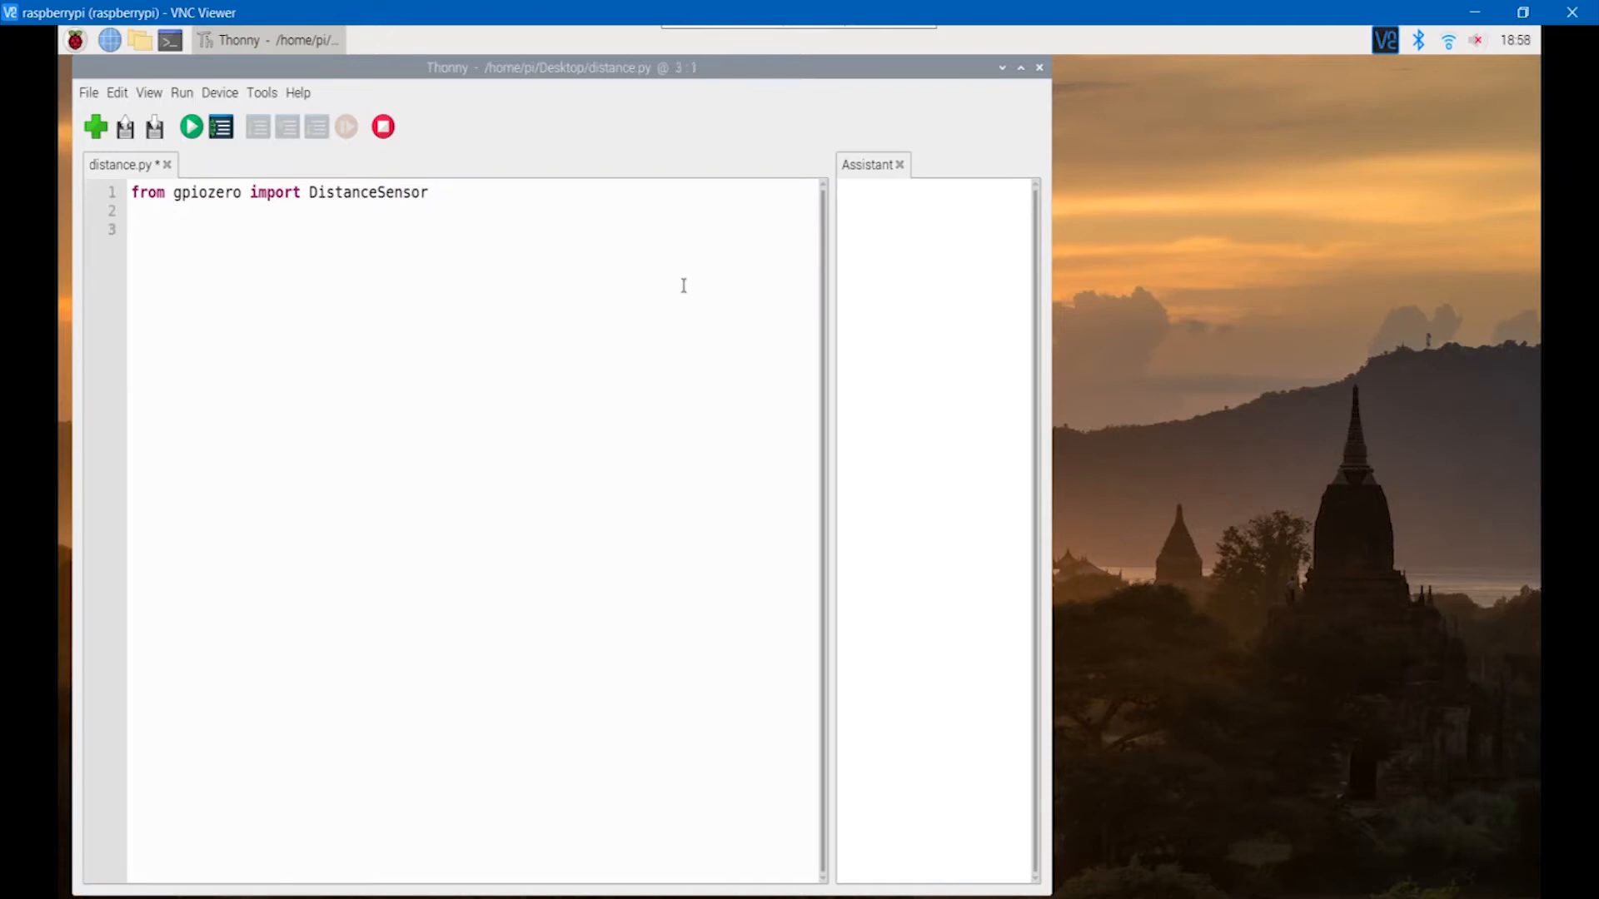
# Write 'sensor = DistanceSensor(echo=16, trigger=18, max_distance=0.5)' on line 3.
pyautogui.write('se')
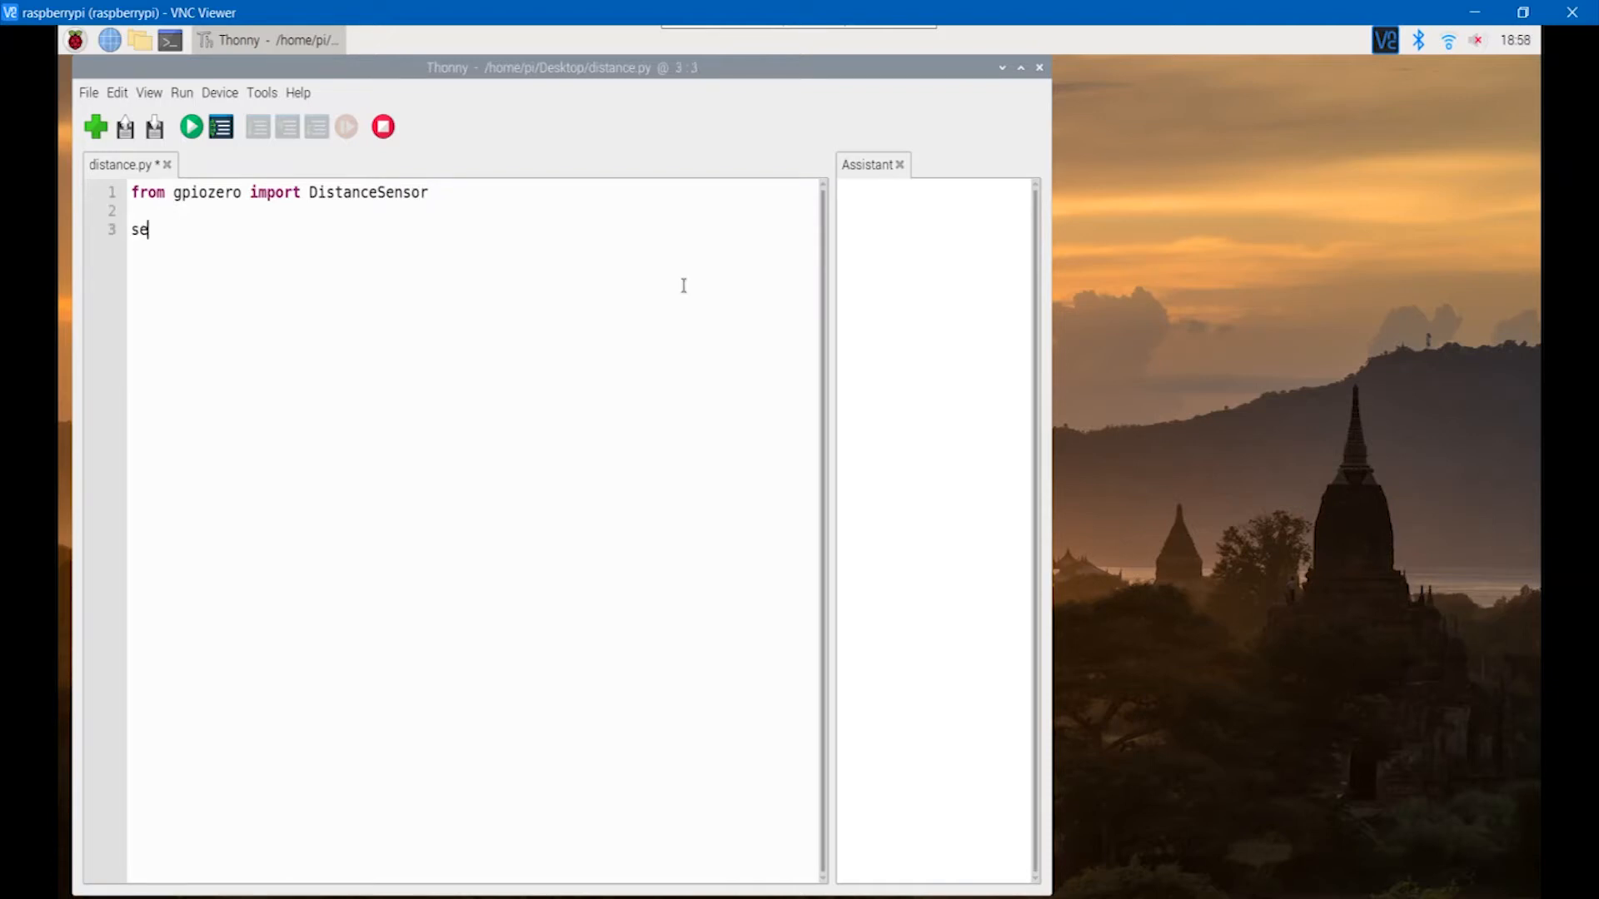
pyautogui.write('nsor =')
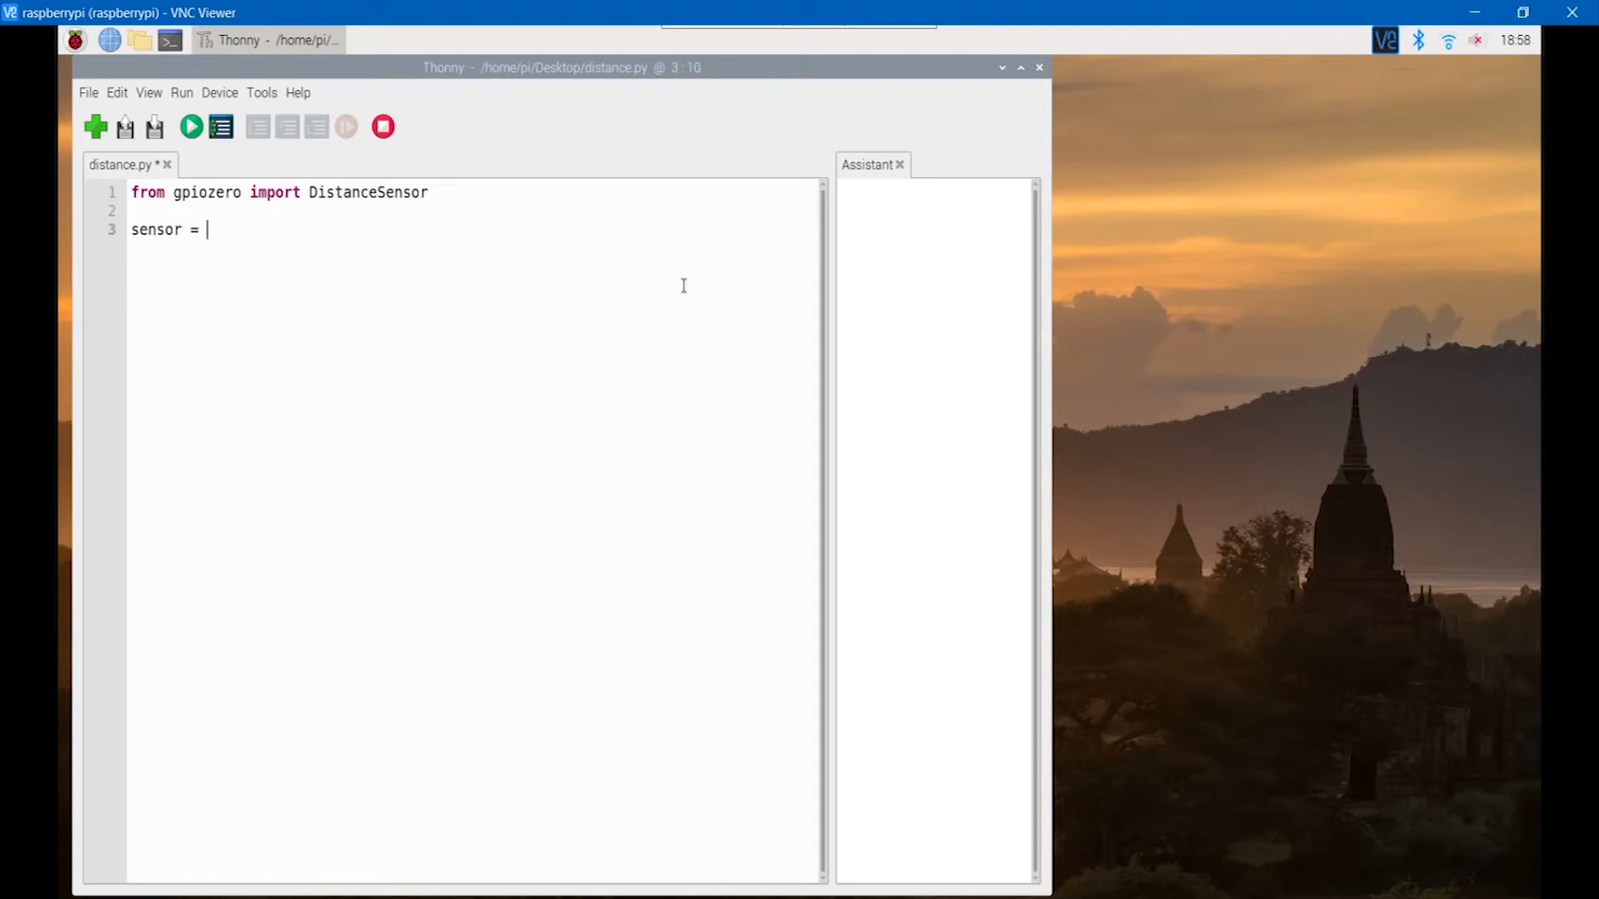
pyautogui.write('DistanceSen')
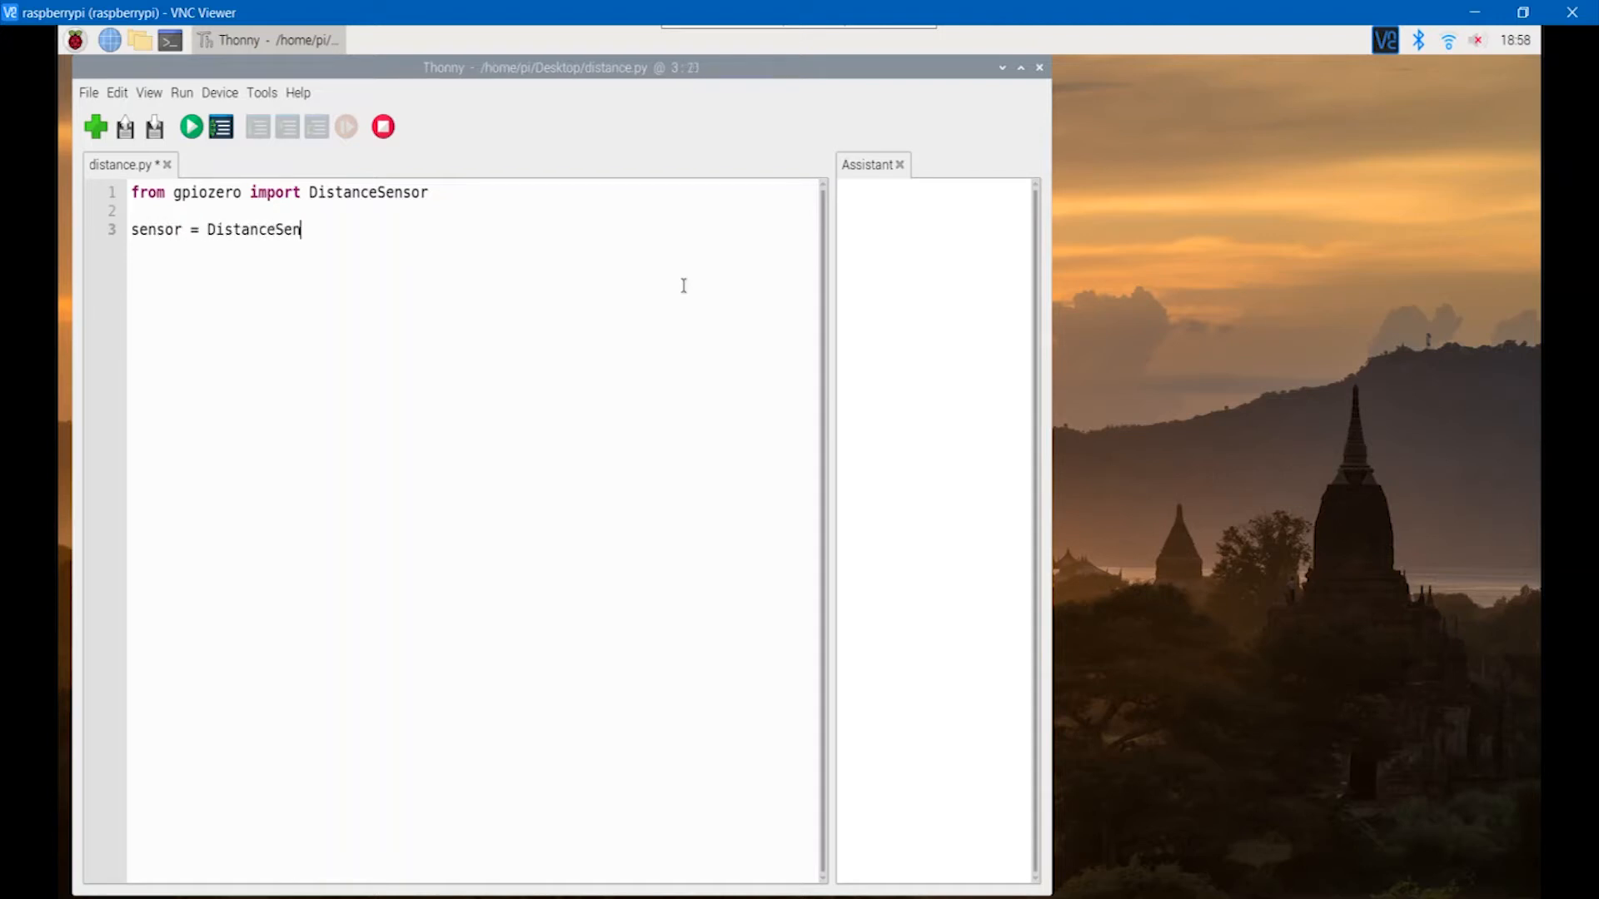
pyautogui.write('sor(')
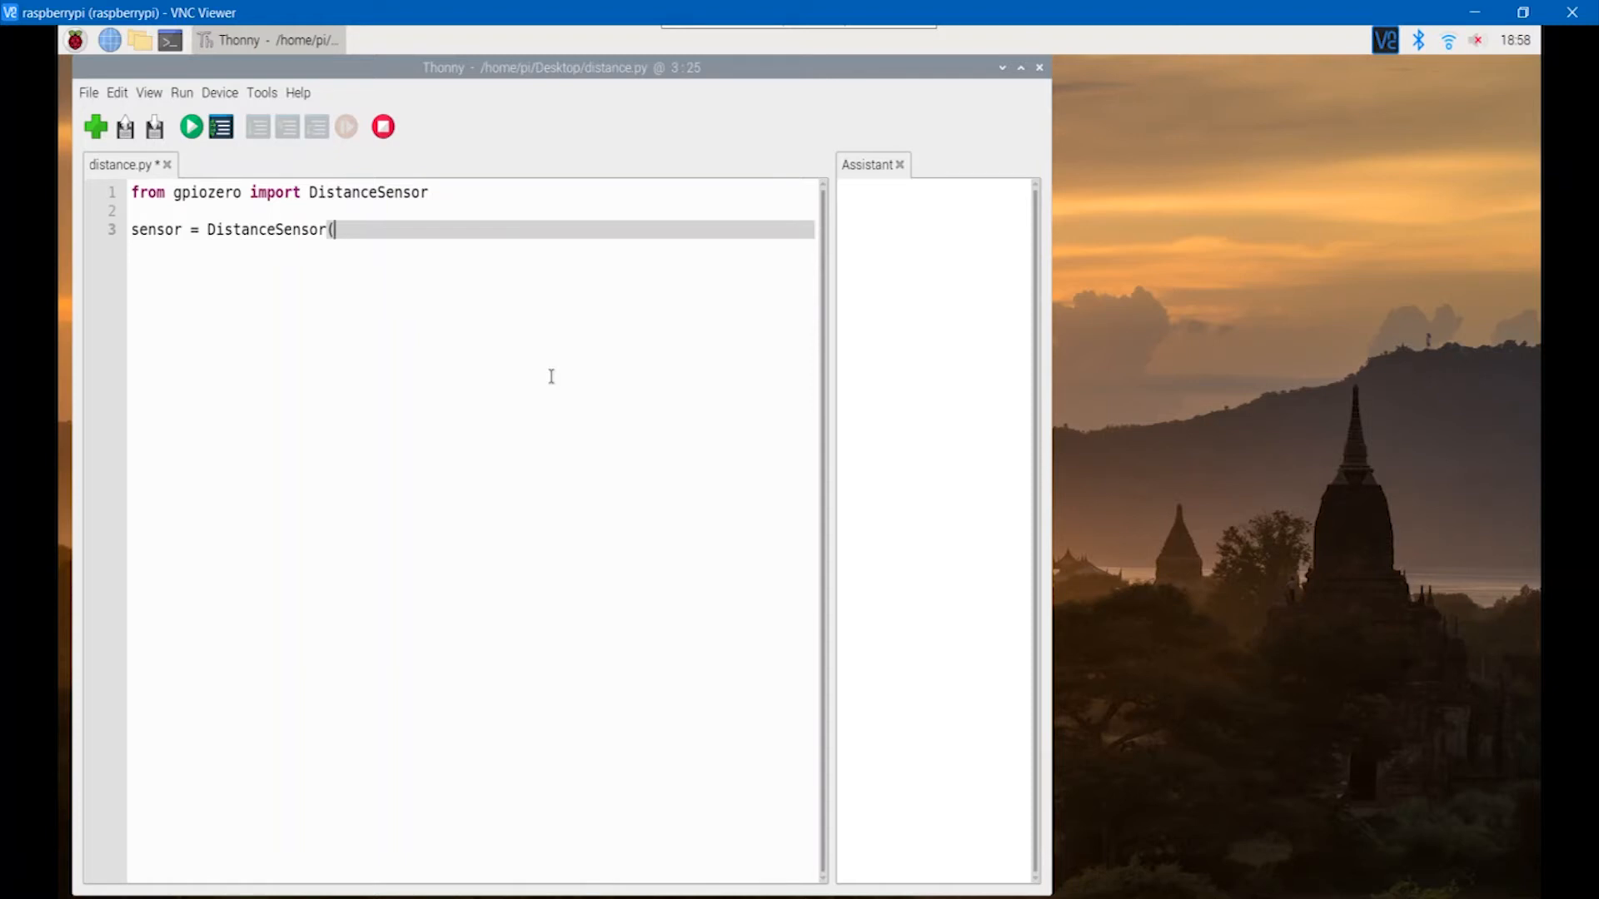
pyautogui.write('echo')
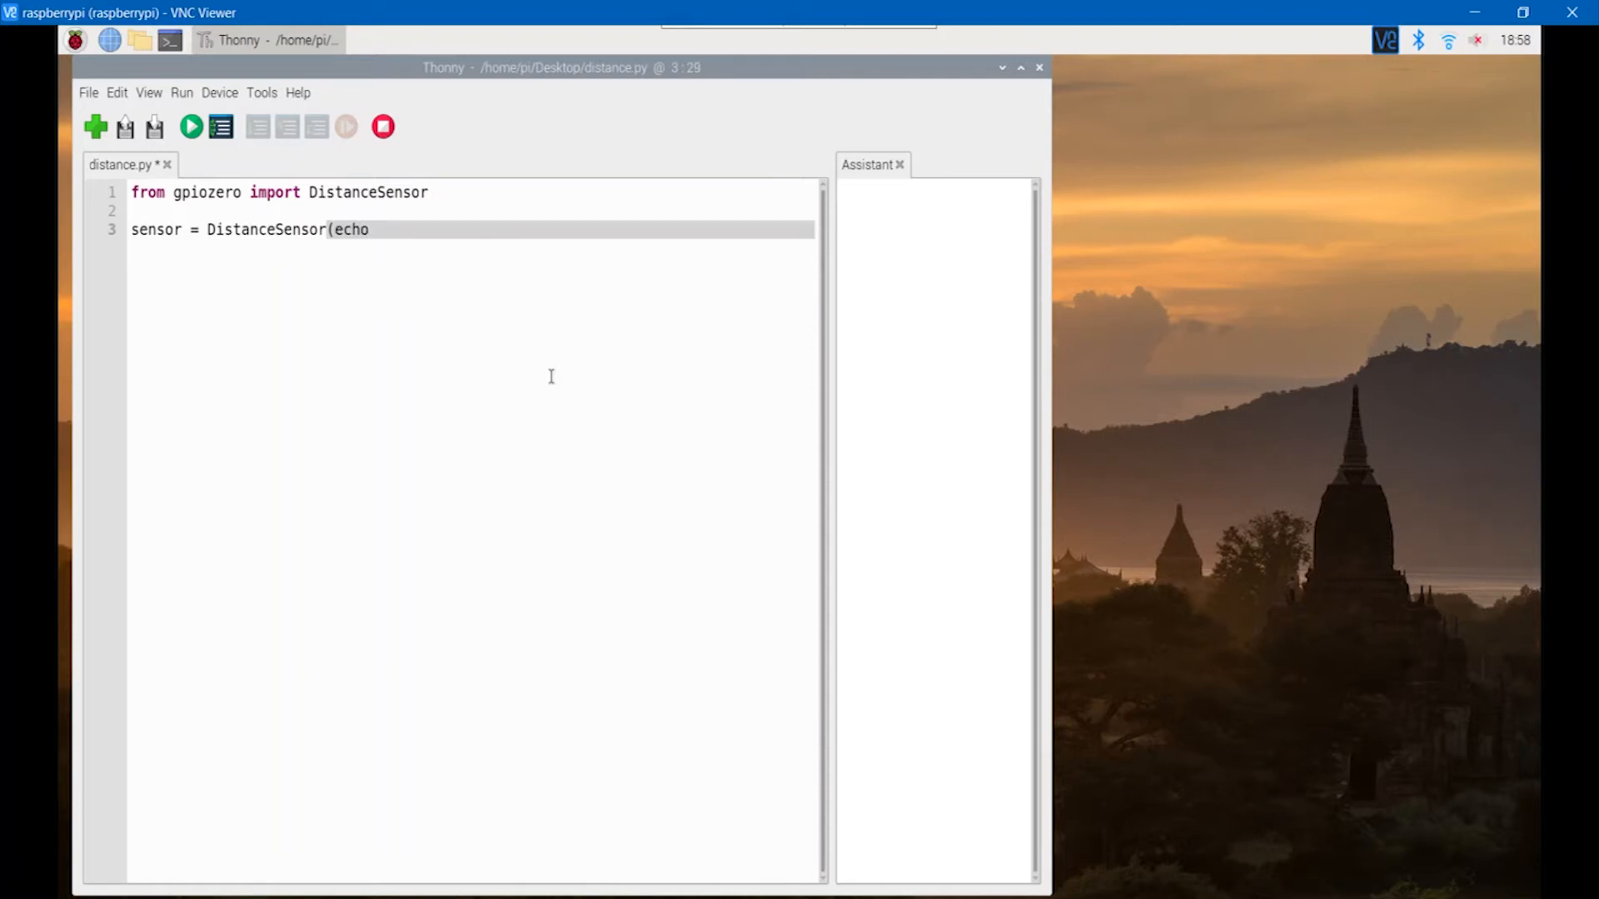
pyautogui.write('=')
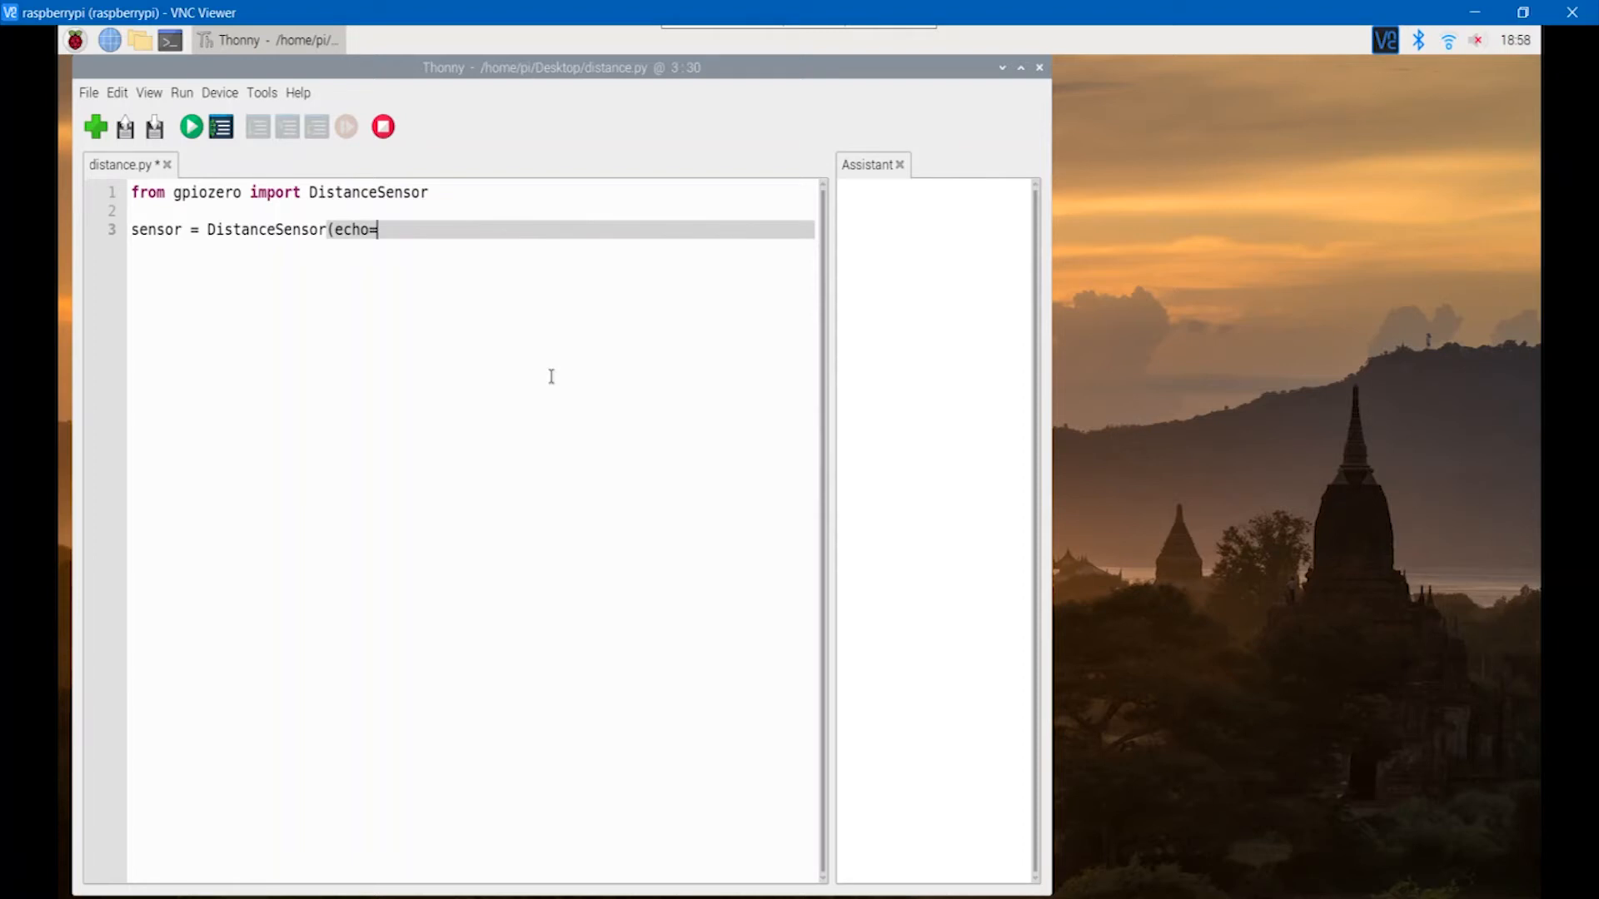
pyautogui.write('16,')
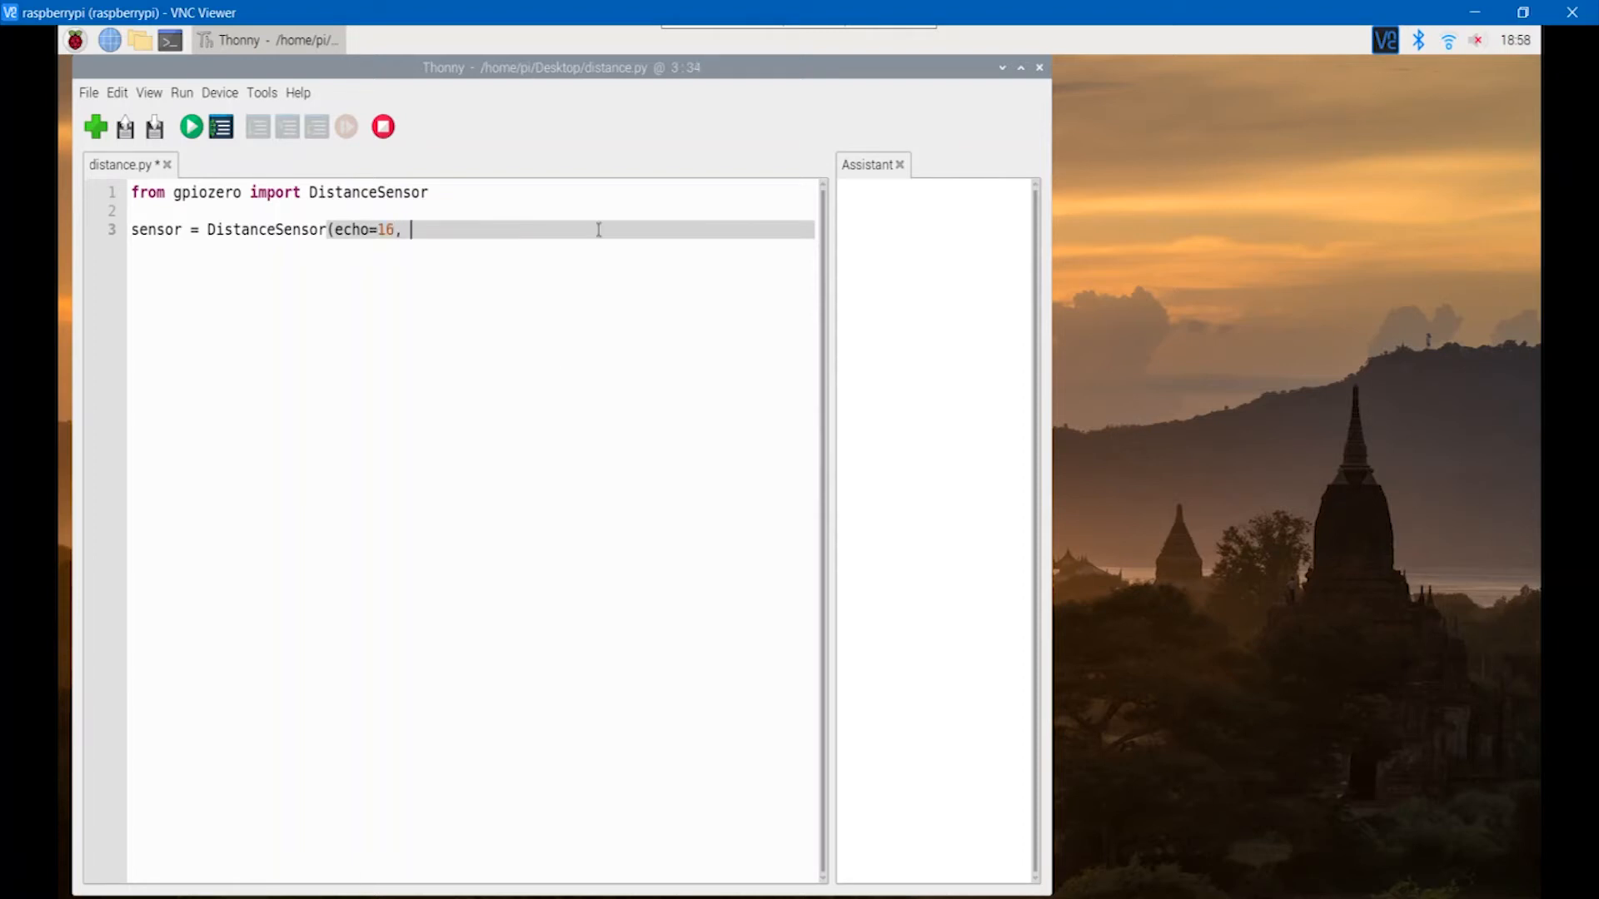
pyautogui.write('trigger=')
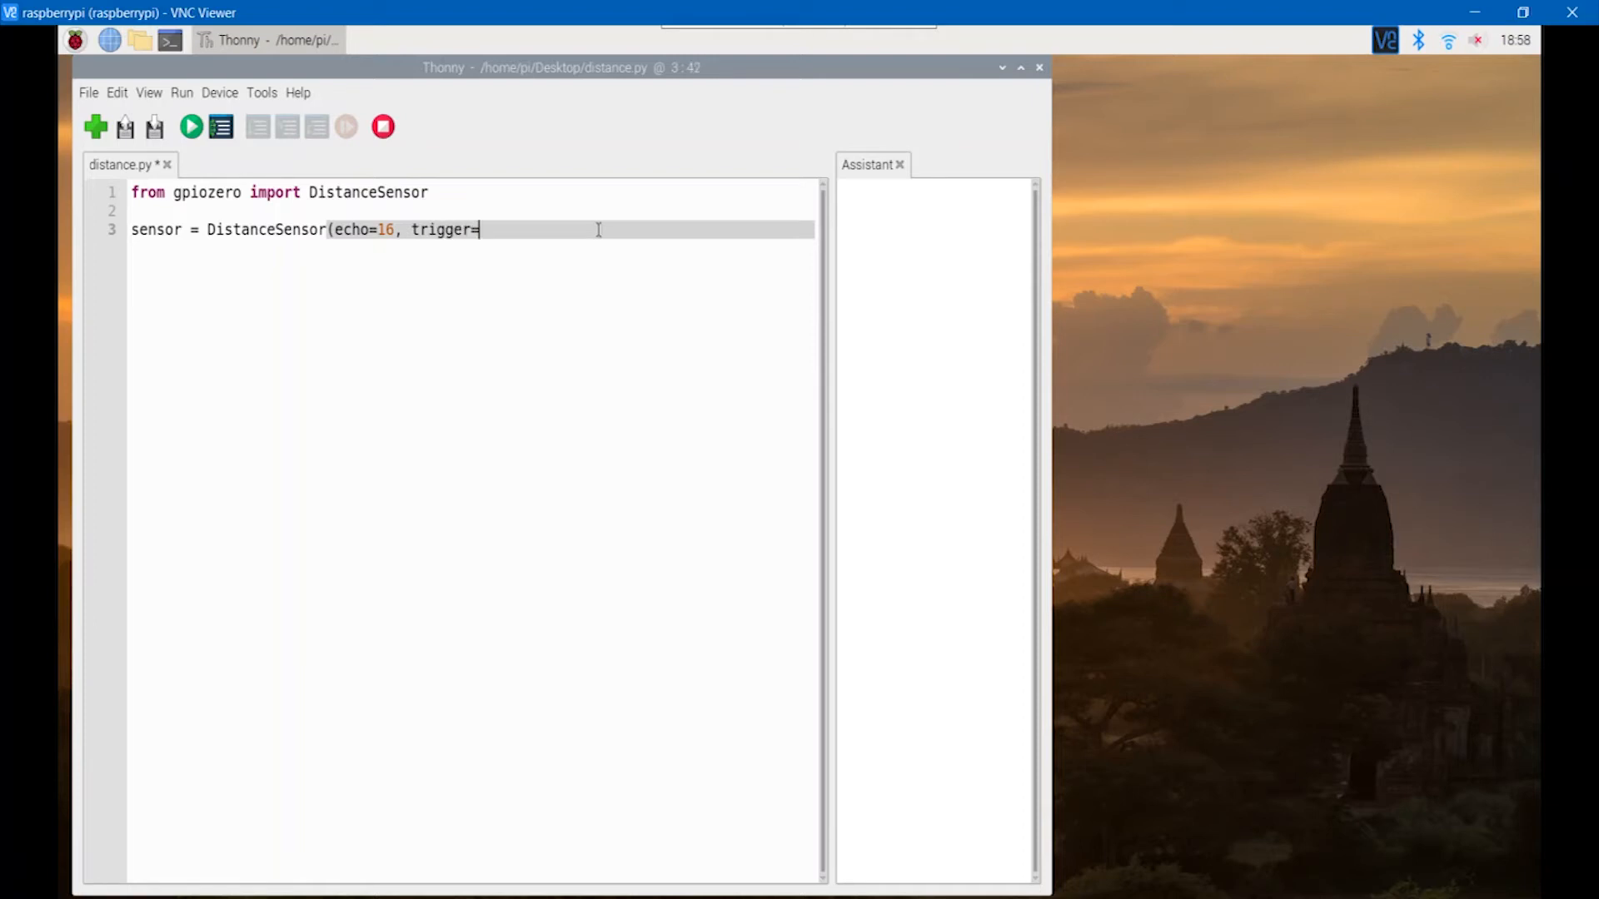
pyautogui.write('18,')
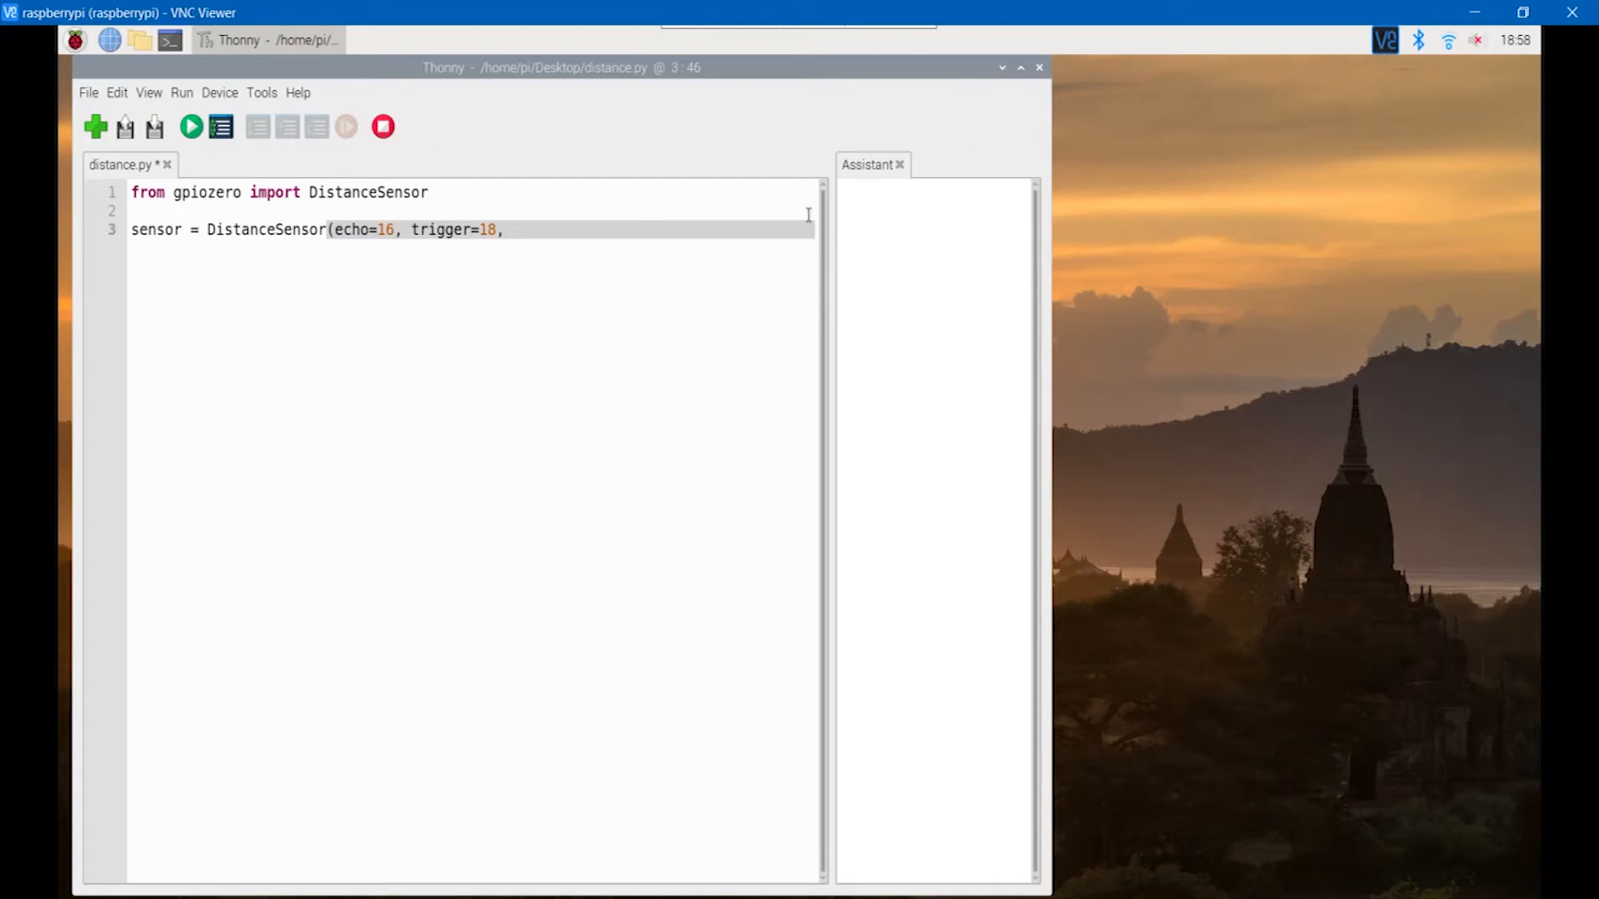
pyautogui.write('max_')
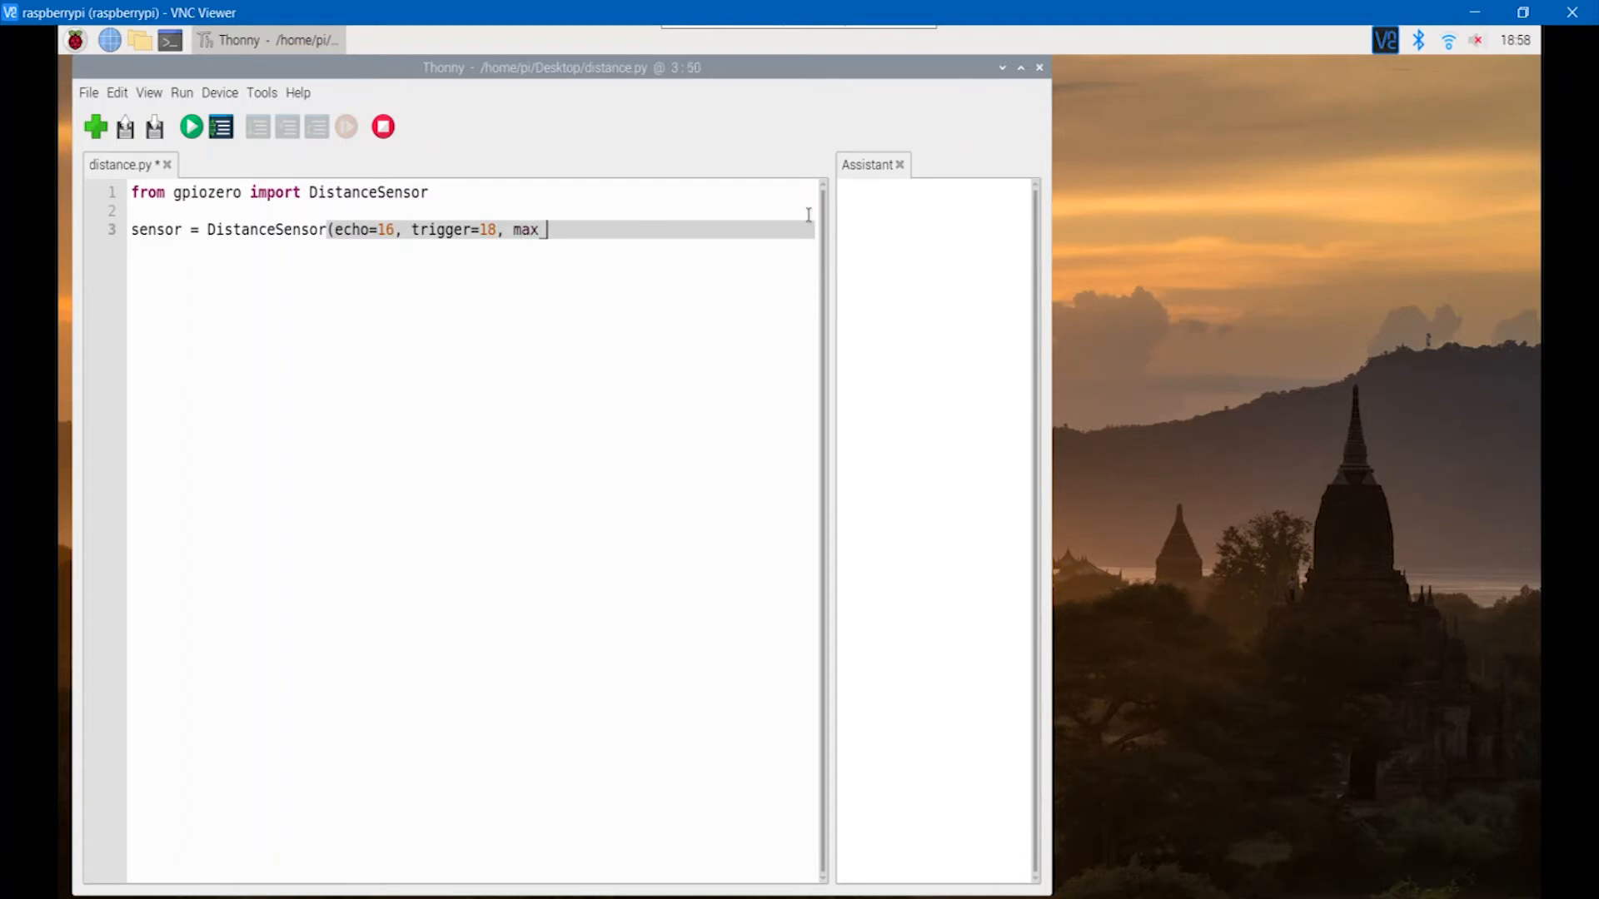
pyautogui.write('dis')
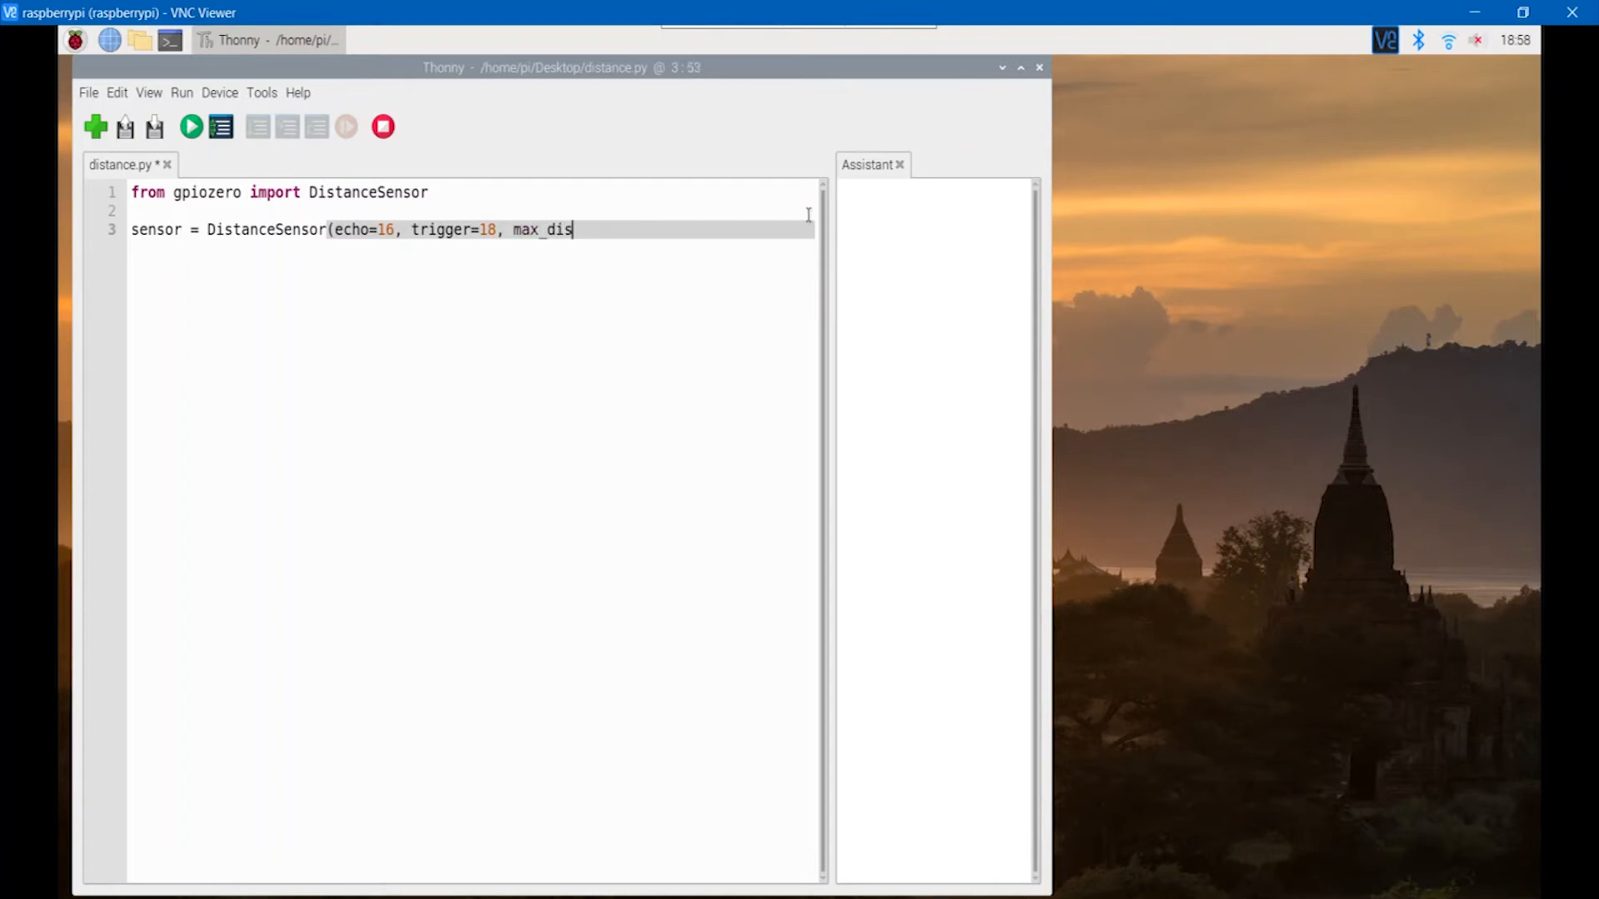
pyautogui.write('tance')
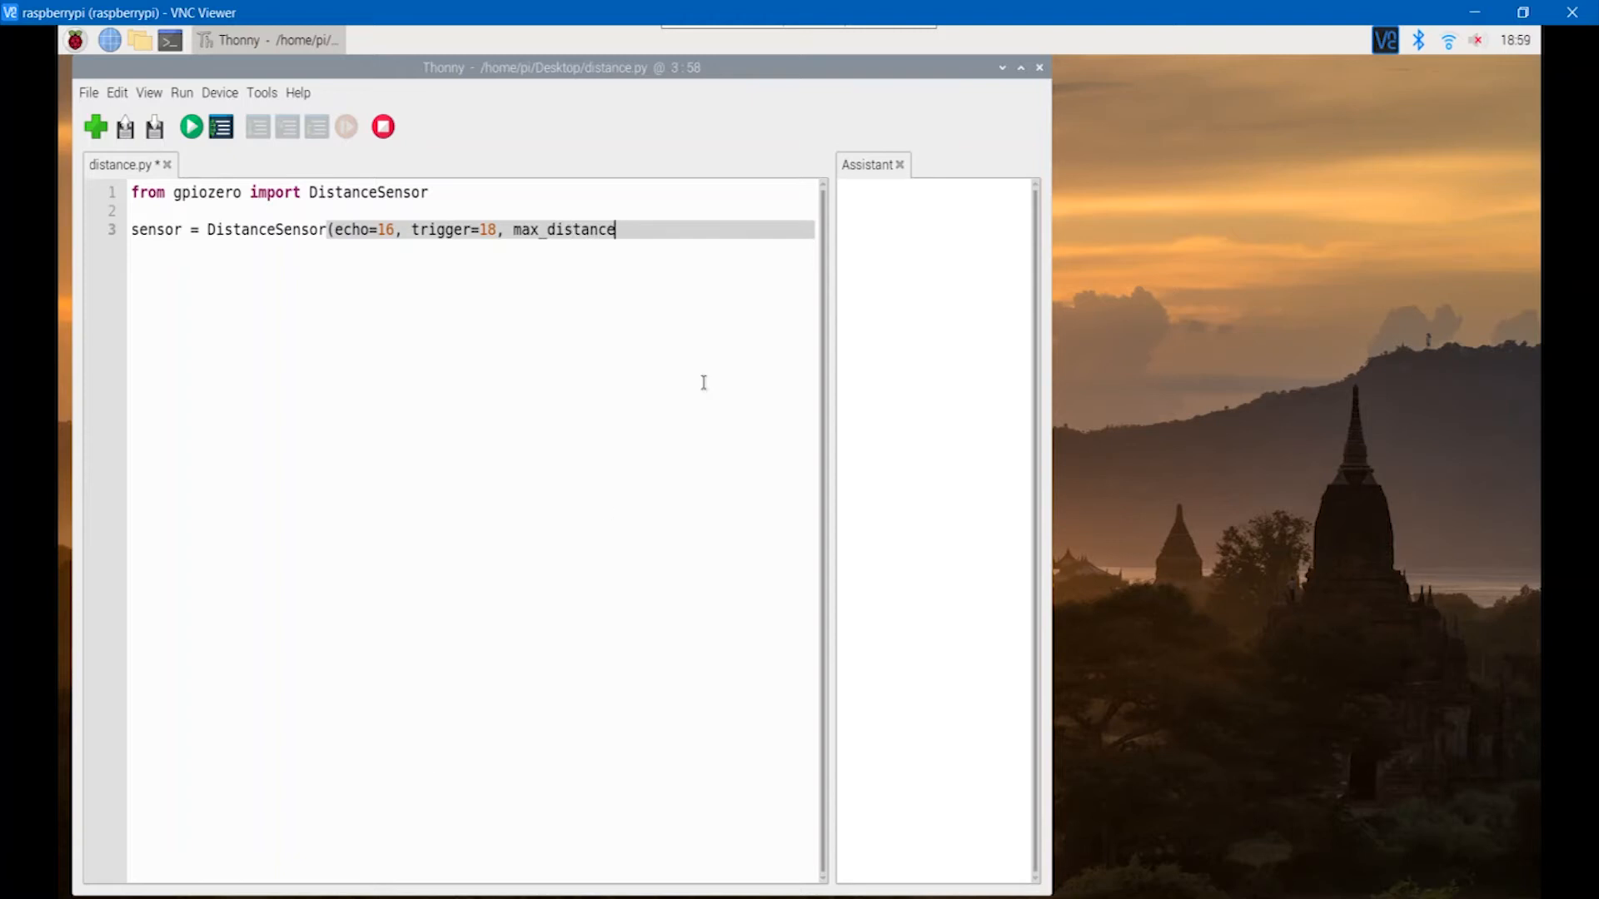
pyautogui.write('=')
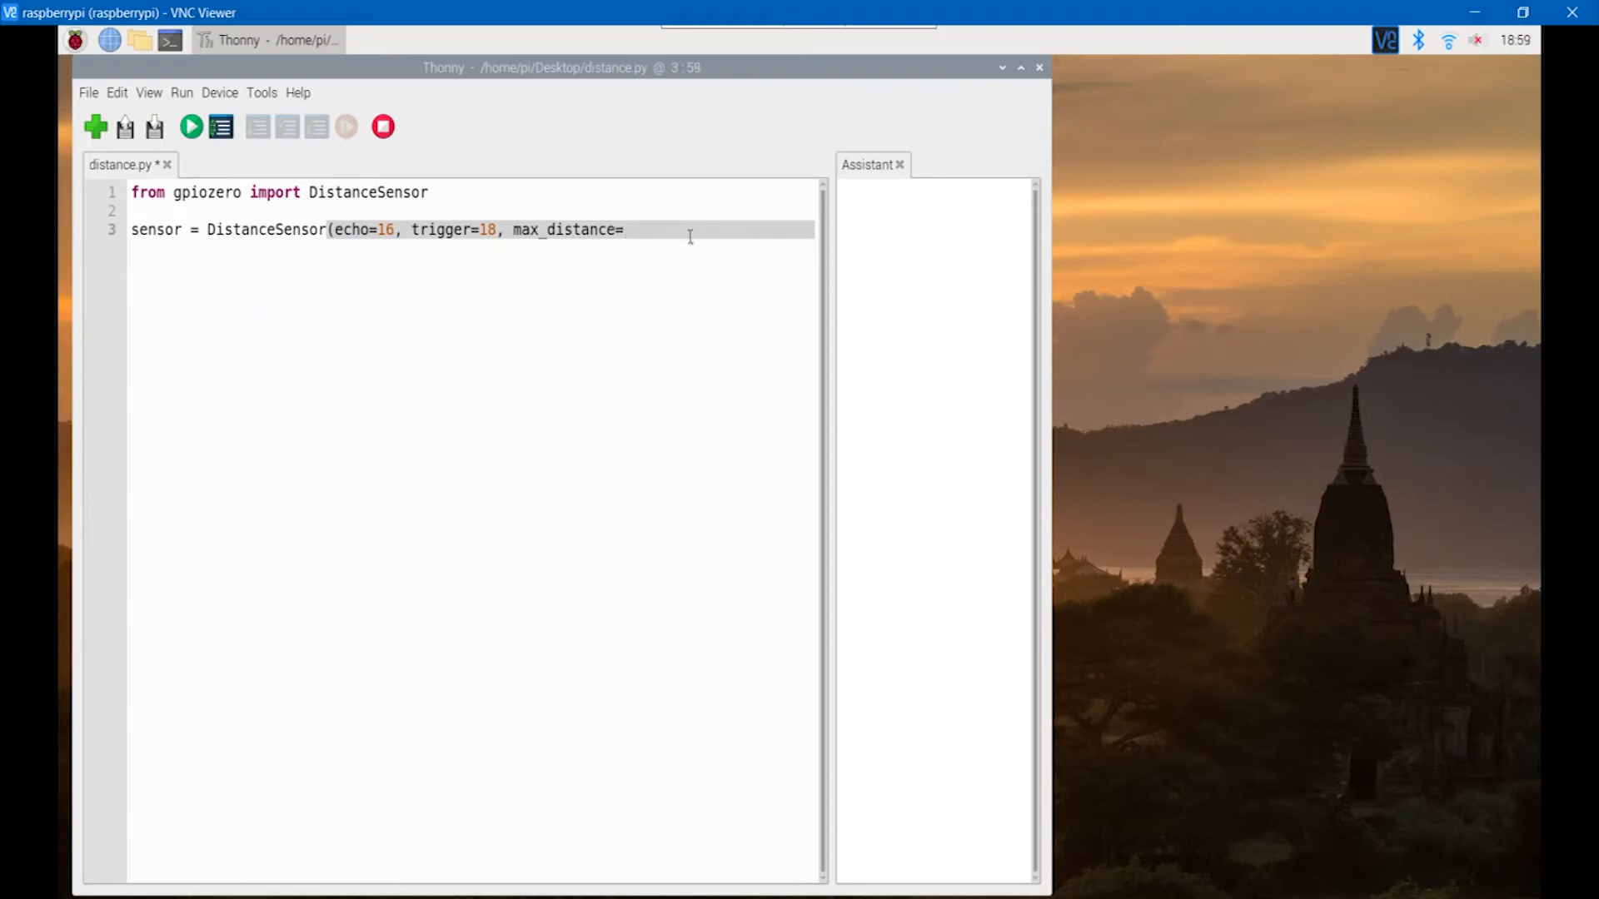
pyautogui.write('0.5')
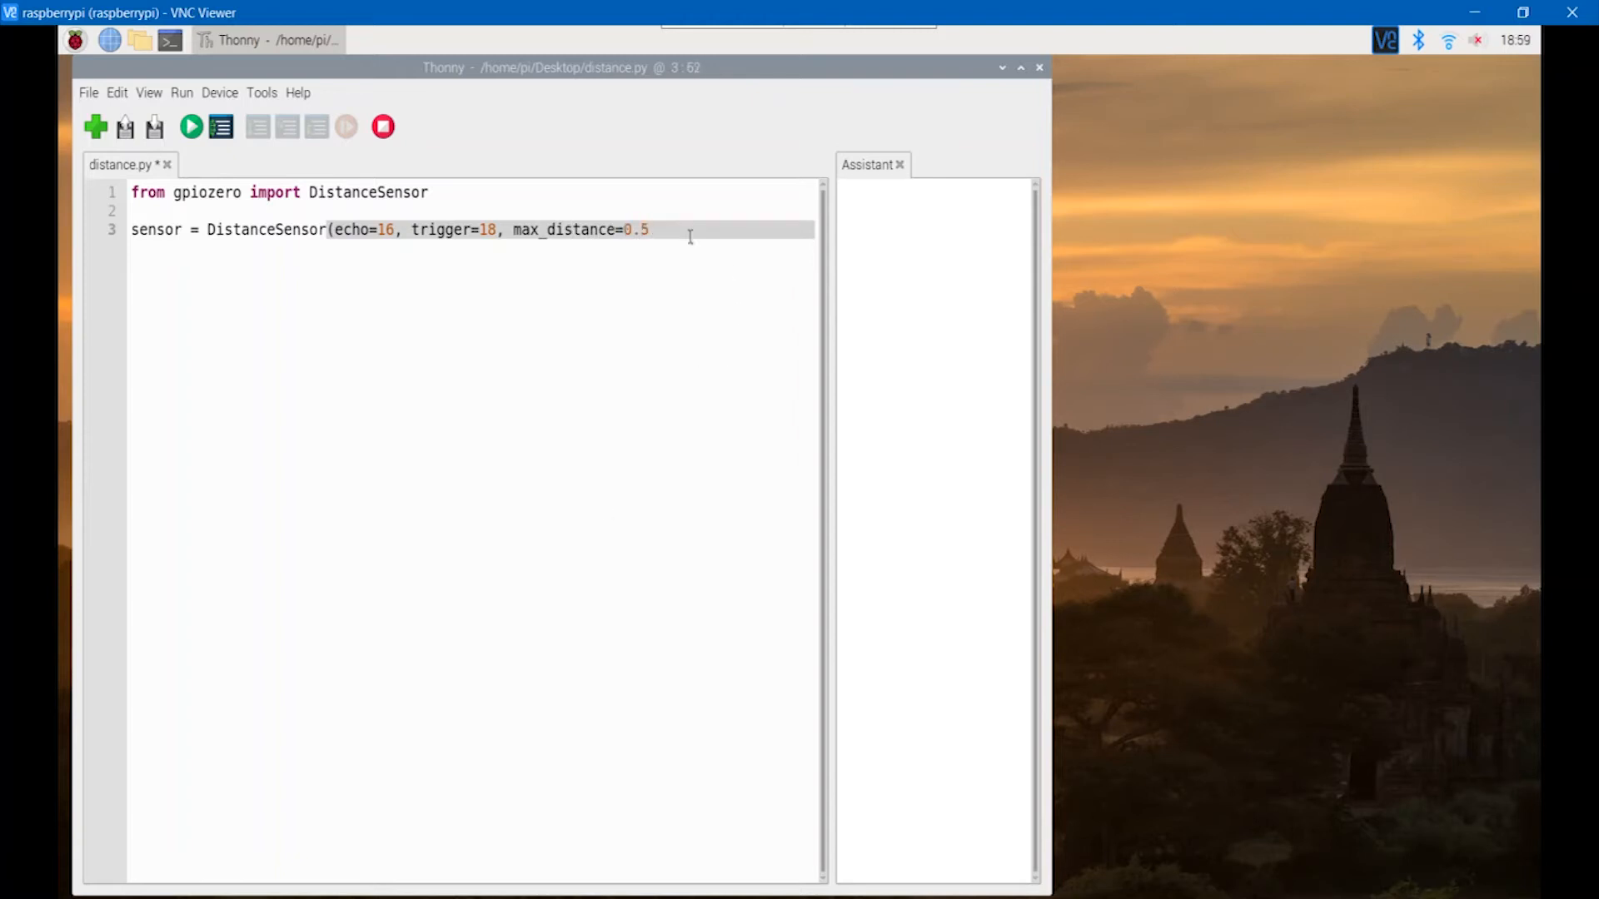
pyautogui.write(')')
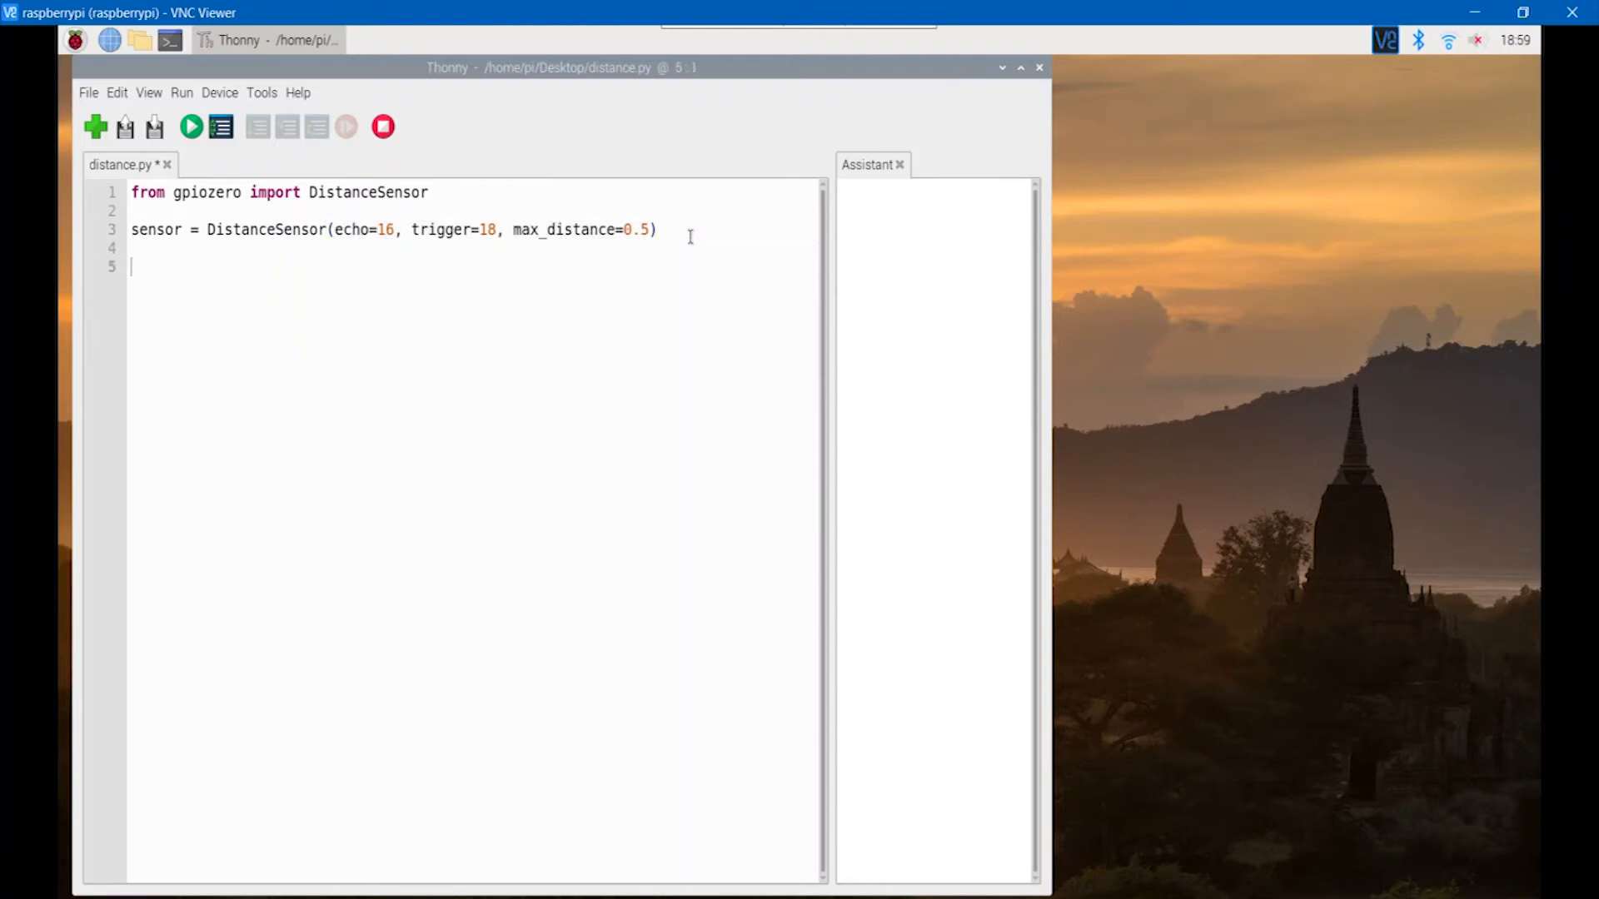
# Begin a while True loop computing dist = sensor.Distance * 100.
pyautogui.write('wh')
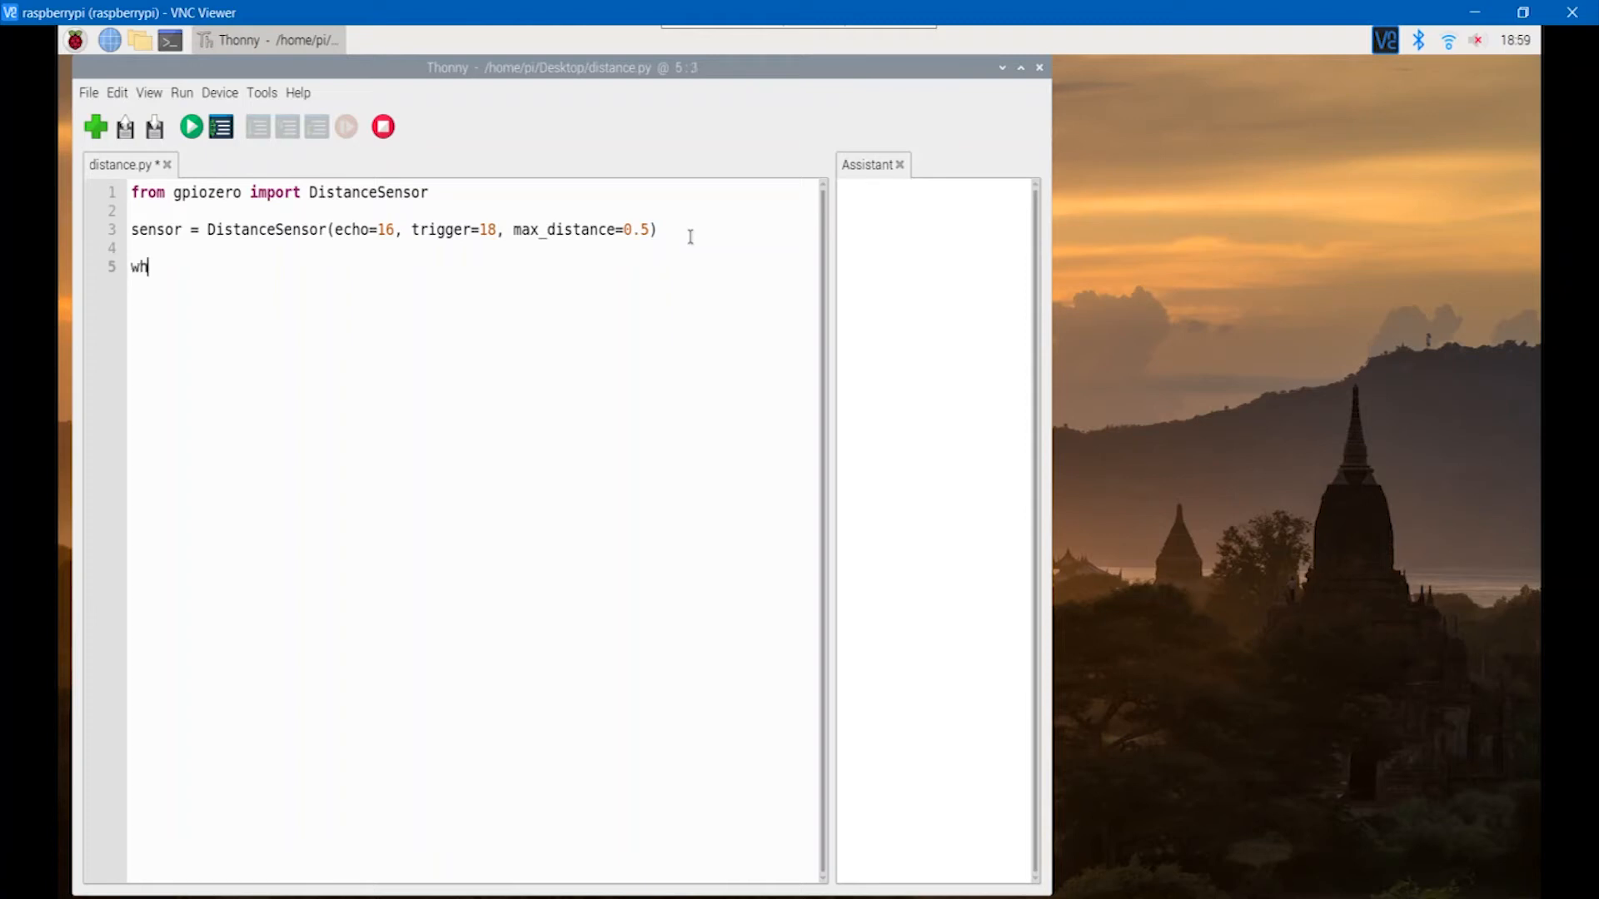
pyautogui.write('ile True:')
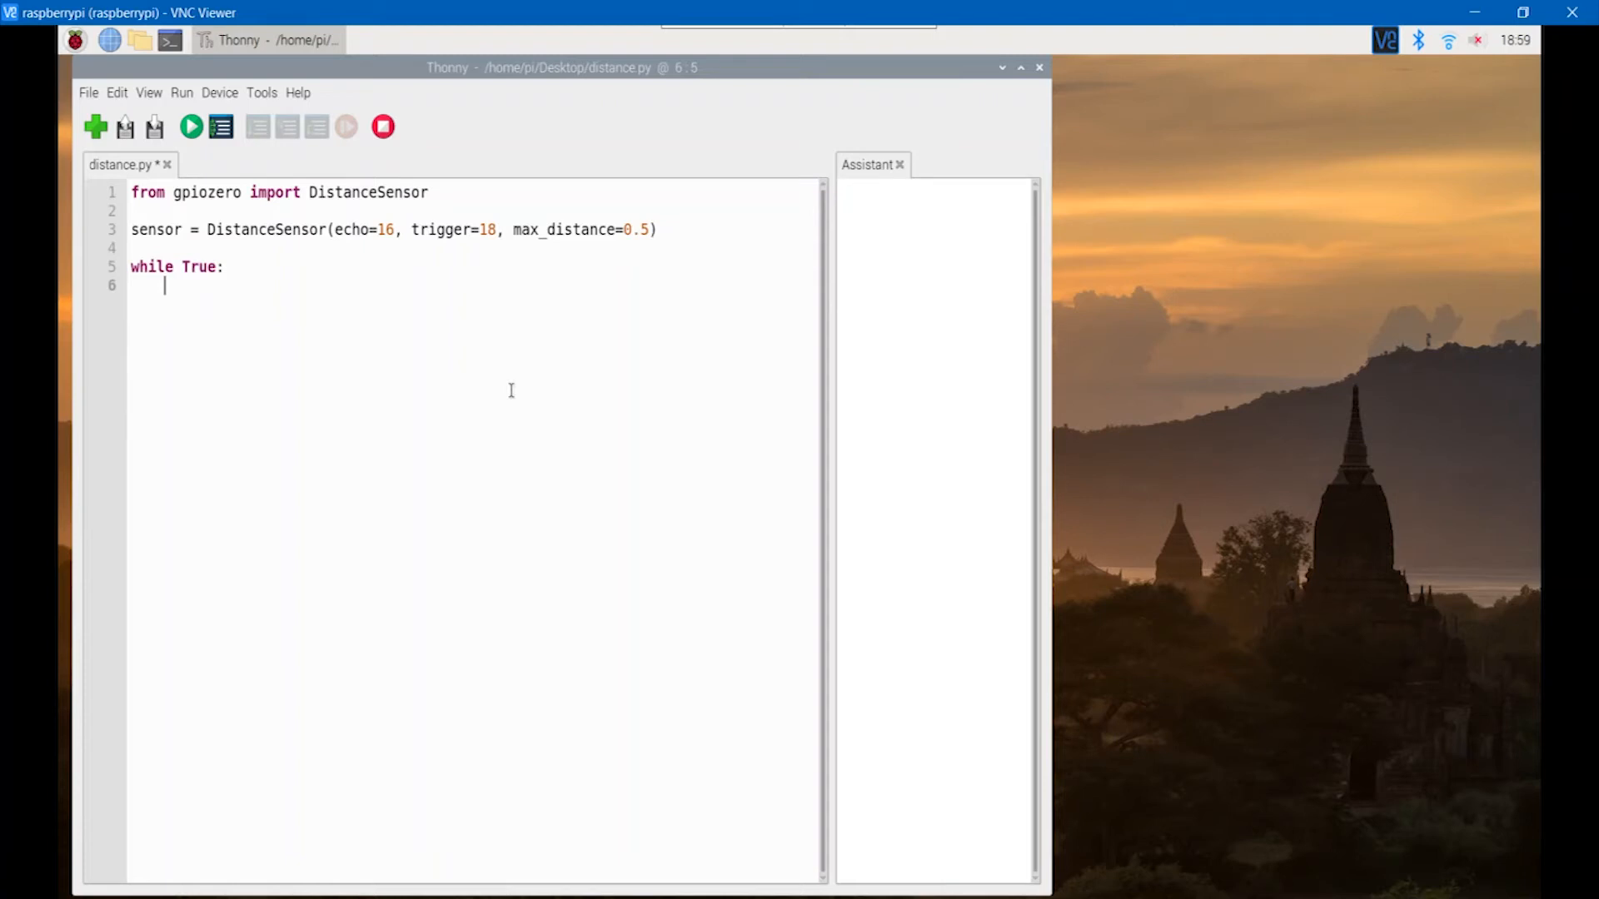
pyautogui.write('dist = se')
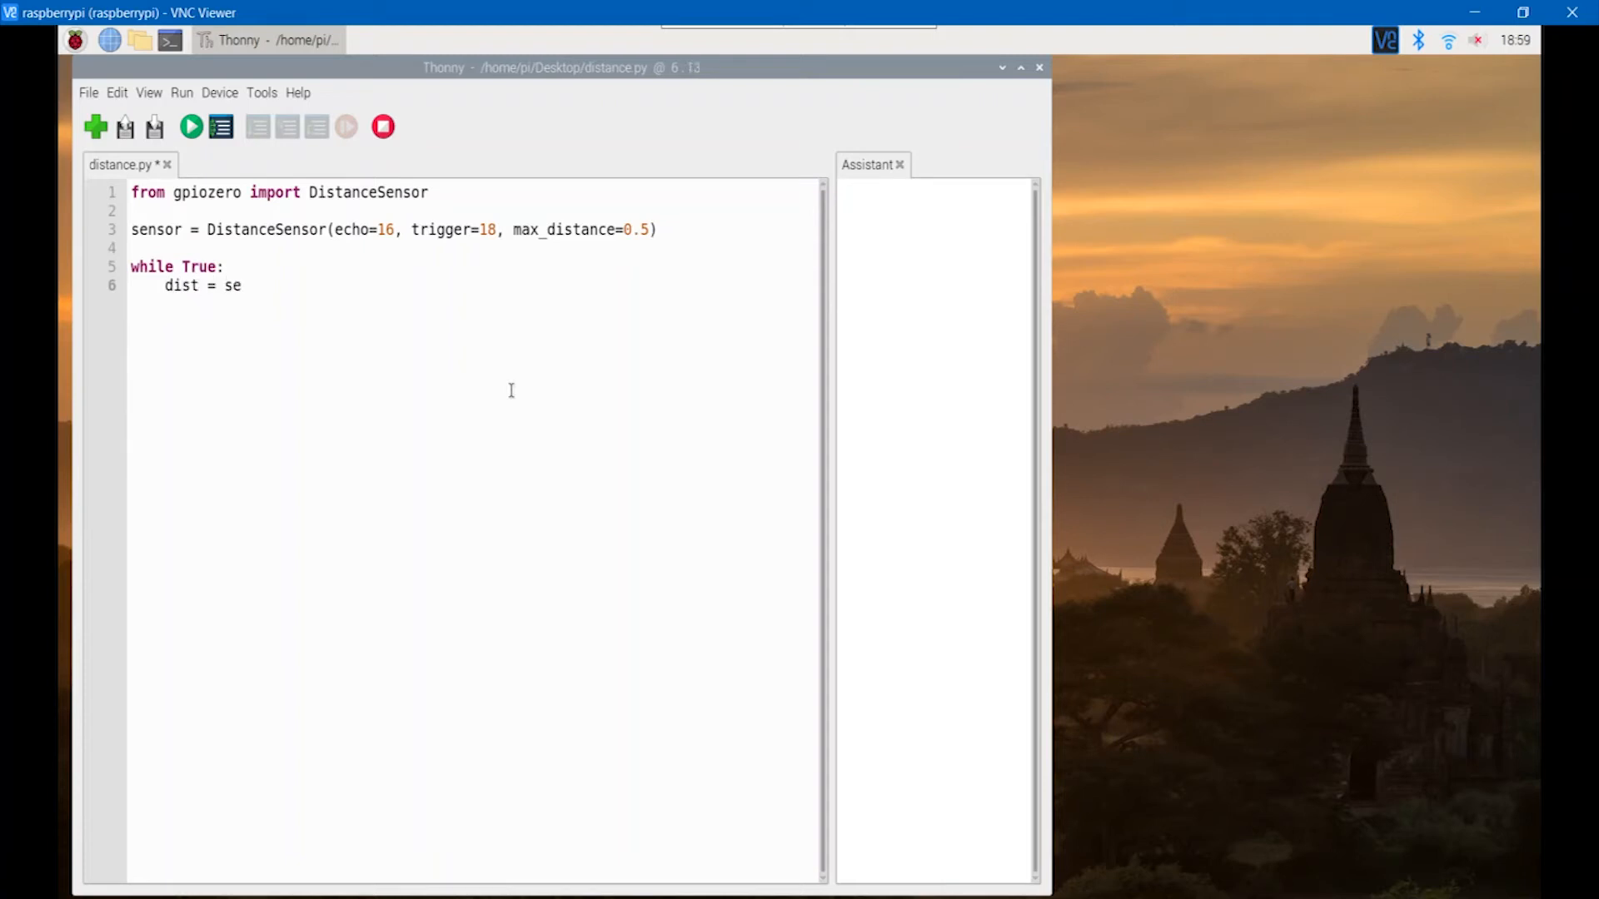
pyautogui.write('nsor.Di')
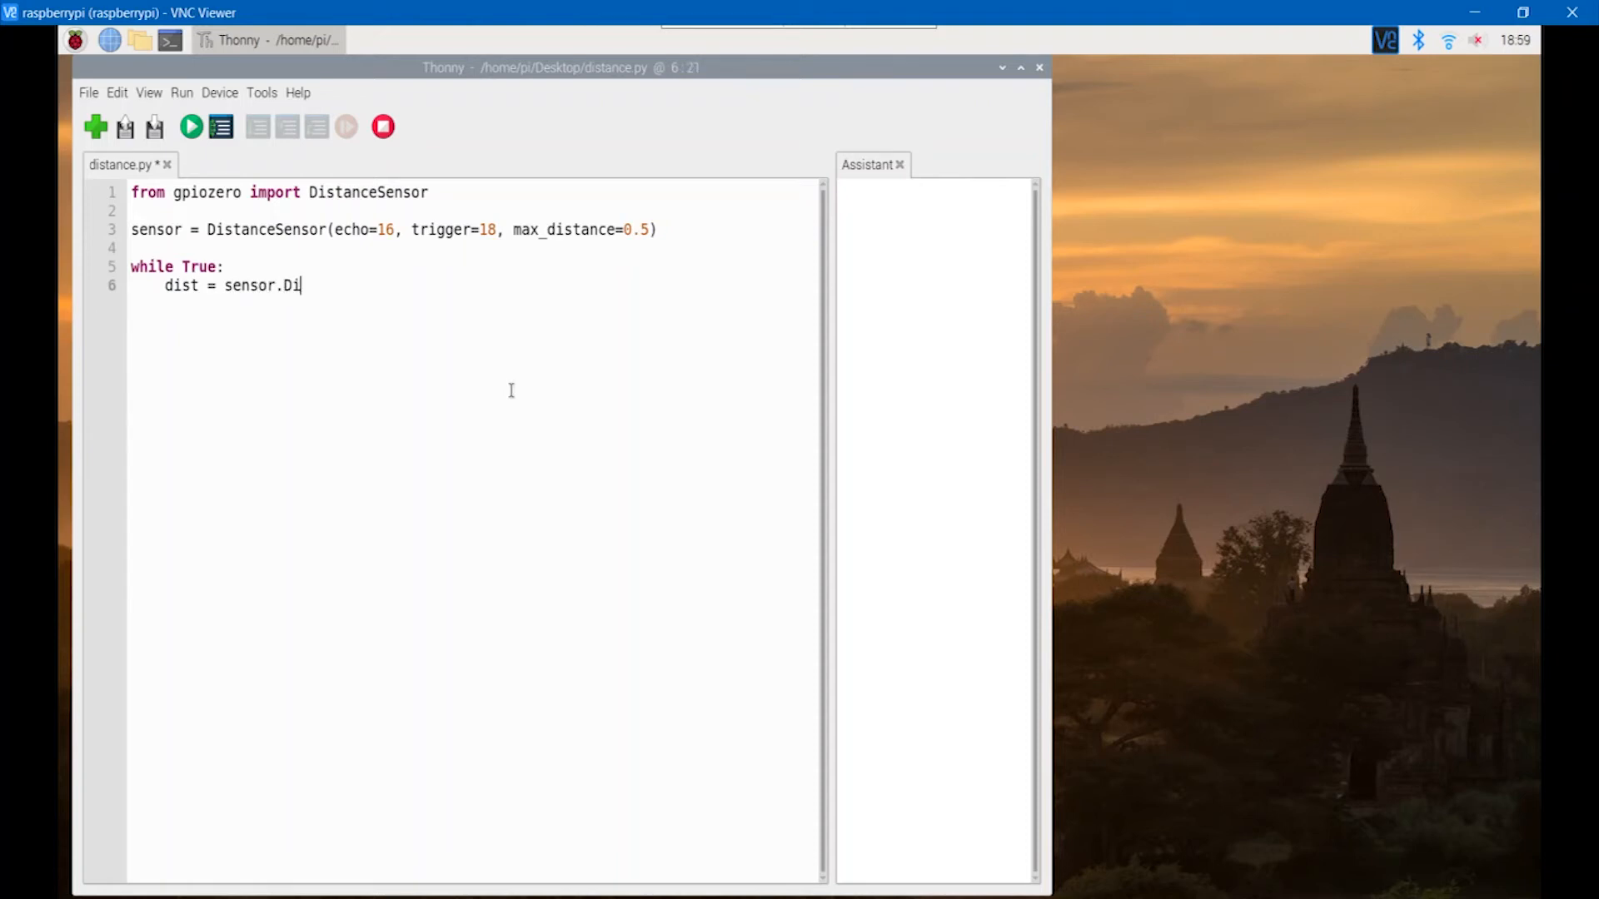
pyautogui.write('stance *')
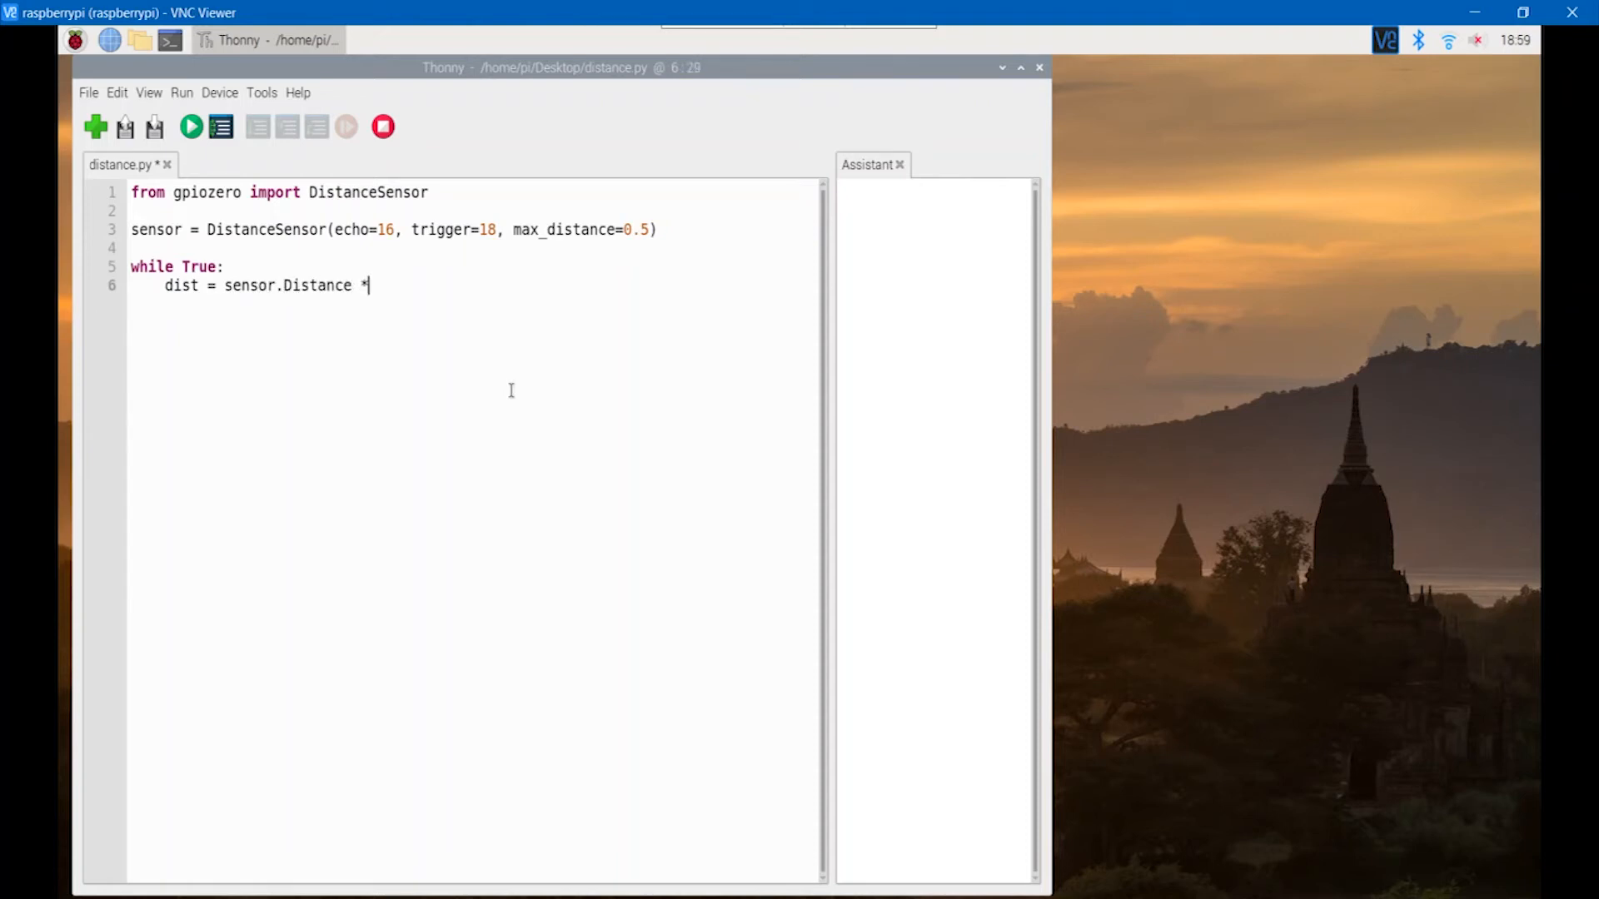
pyautogui.write('100')
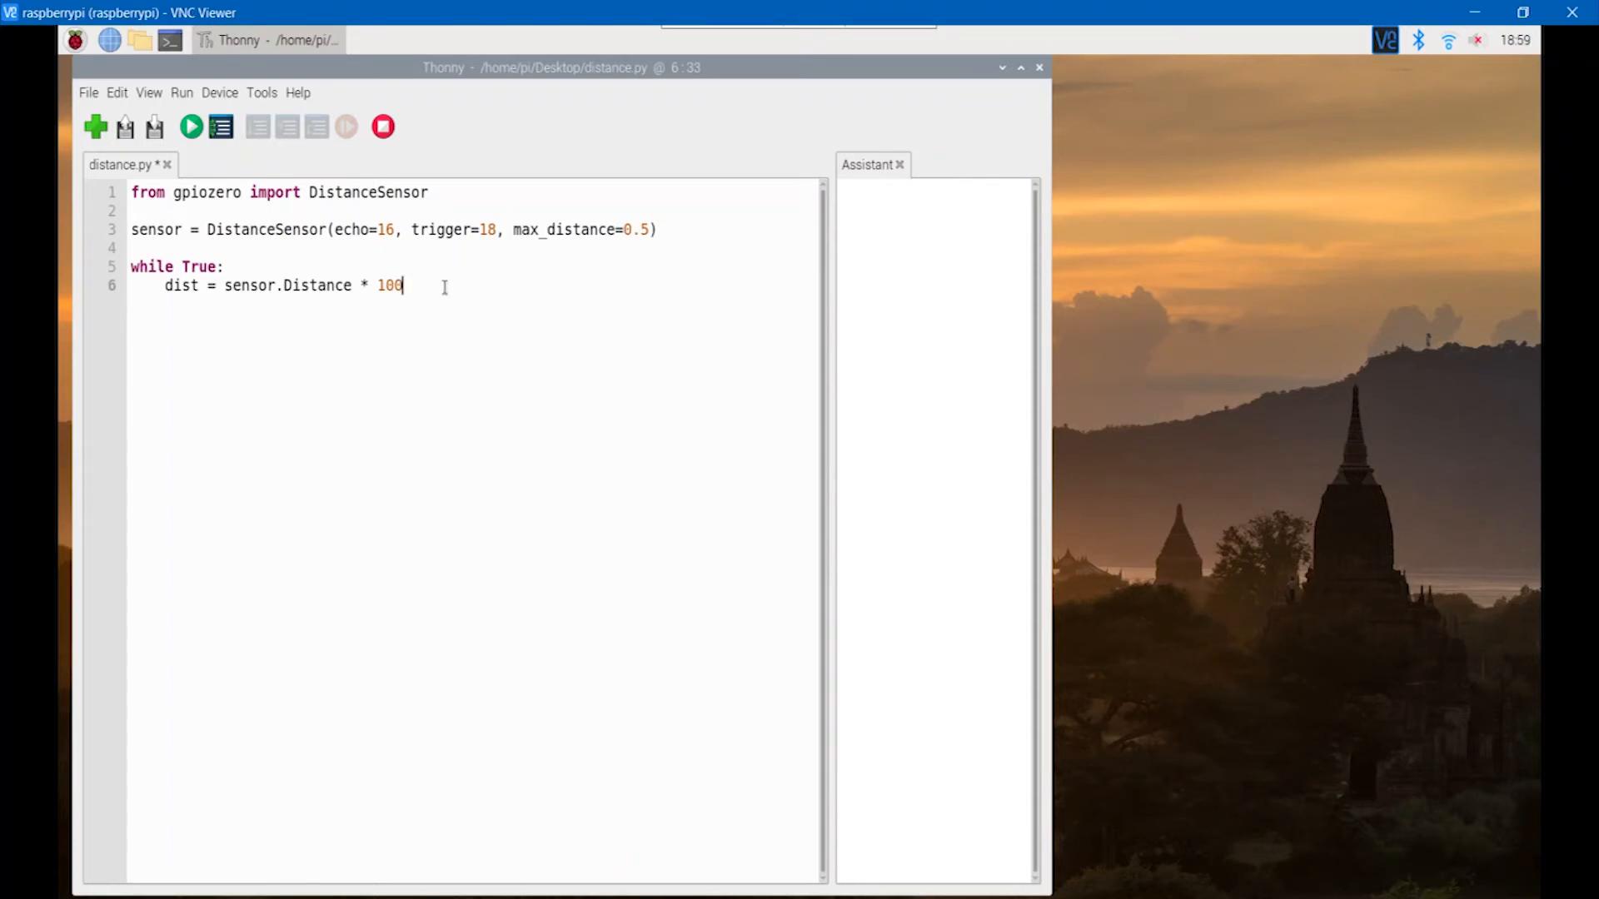
# Add print(dist) inside the loop and save distance.py.
pyautogui.press('Enter')
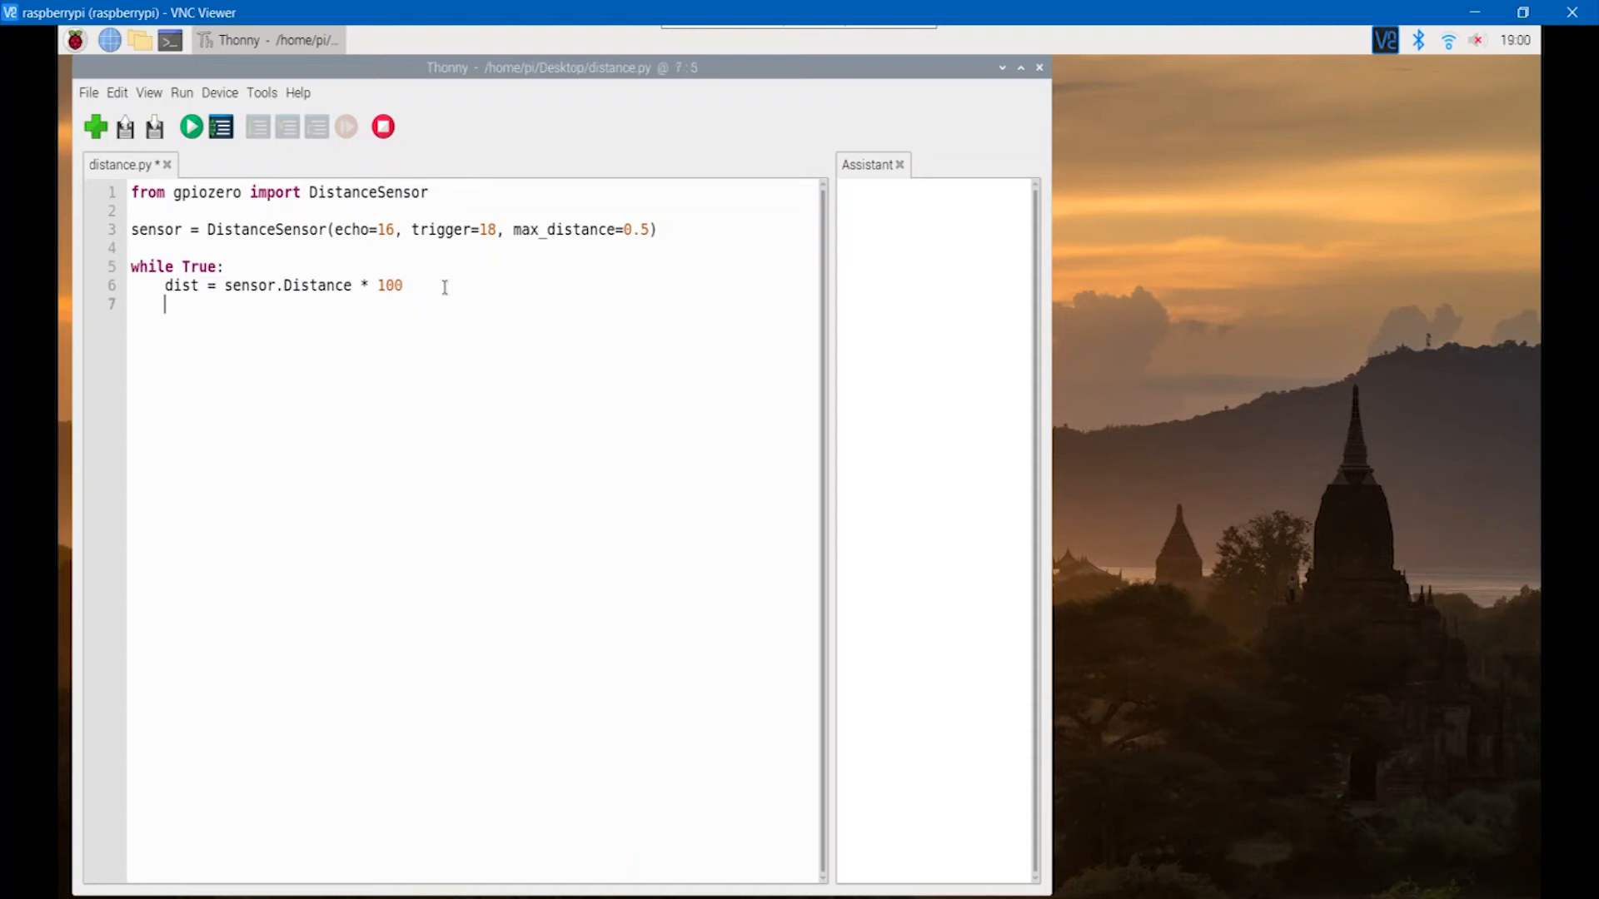
pyautogui.write('print(')
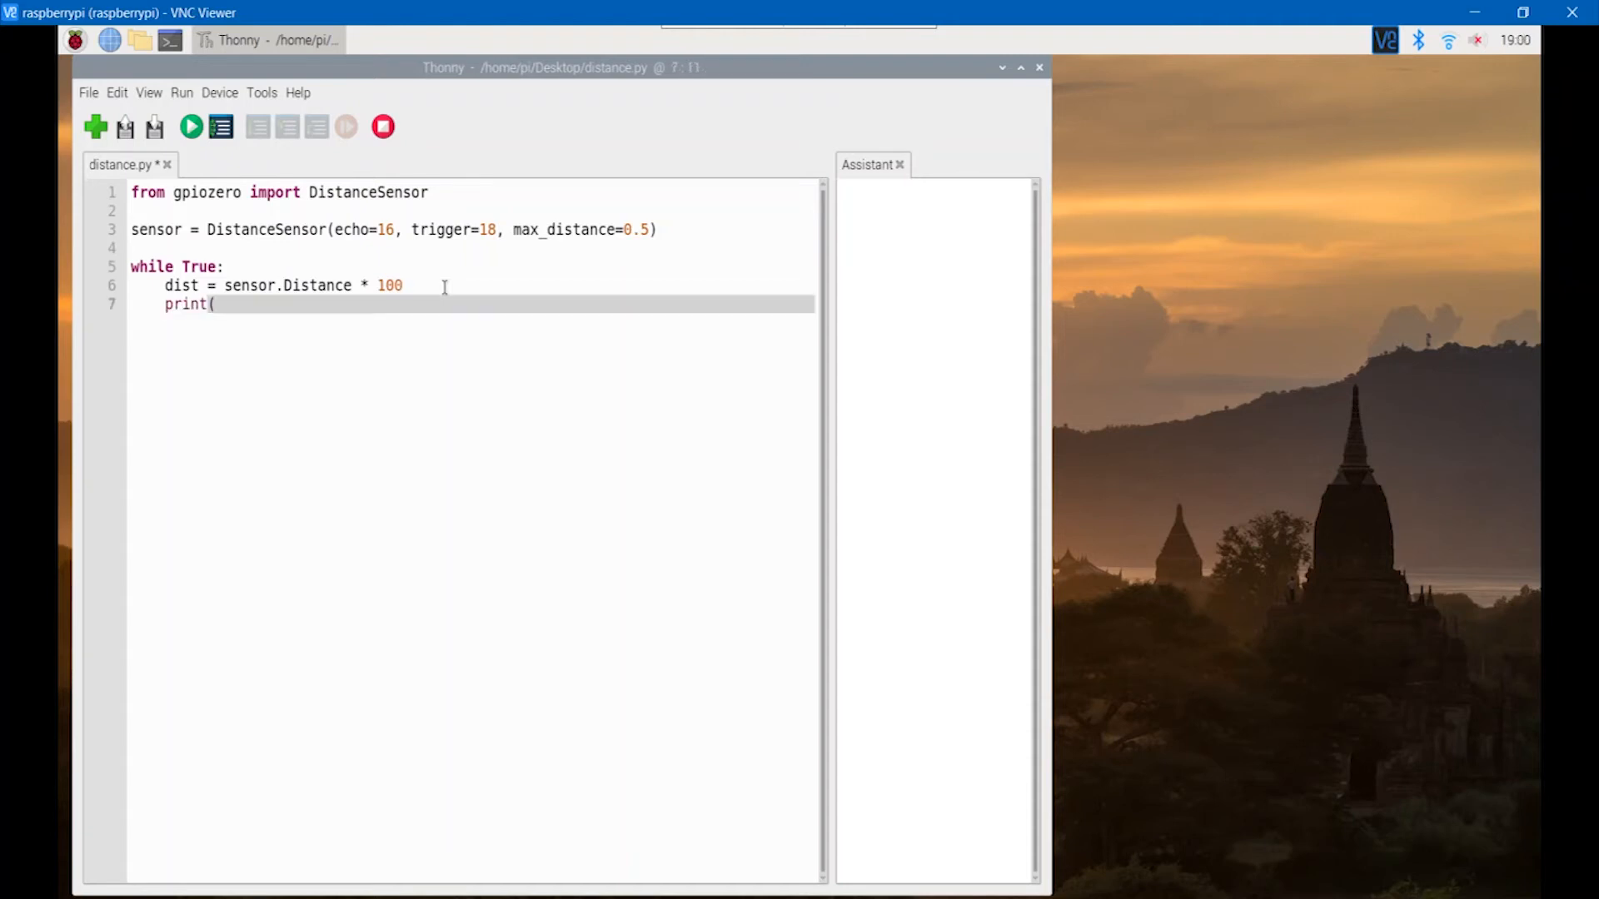
pyautogui.write('dis')
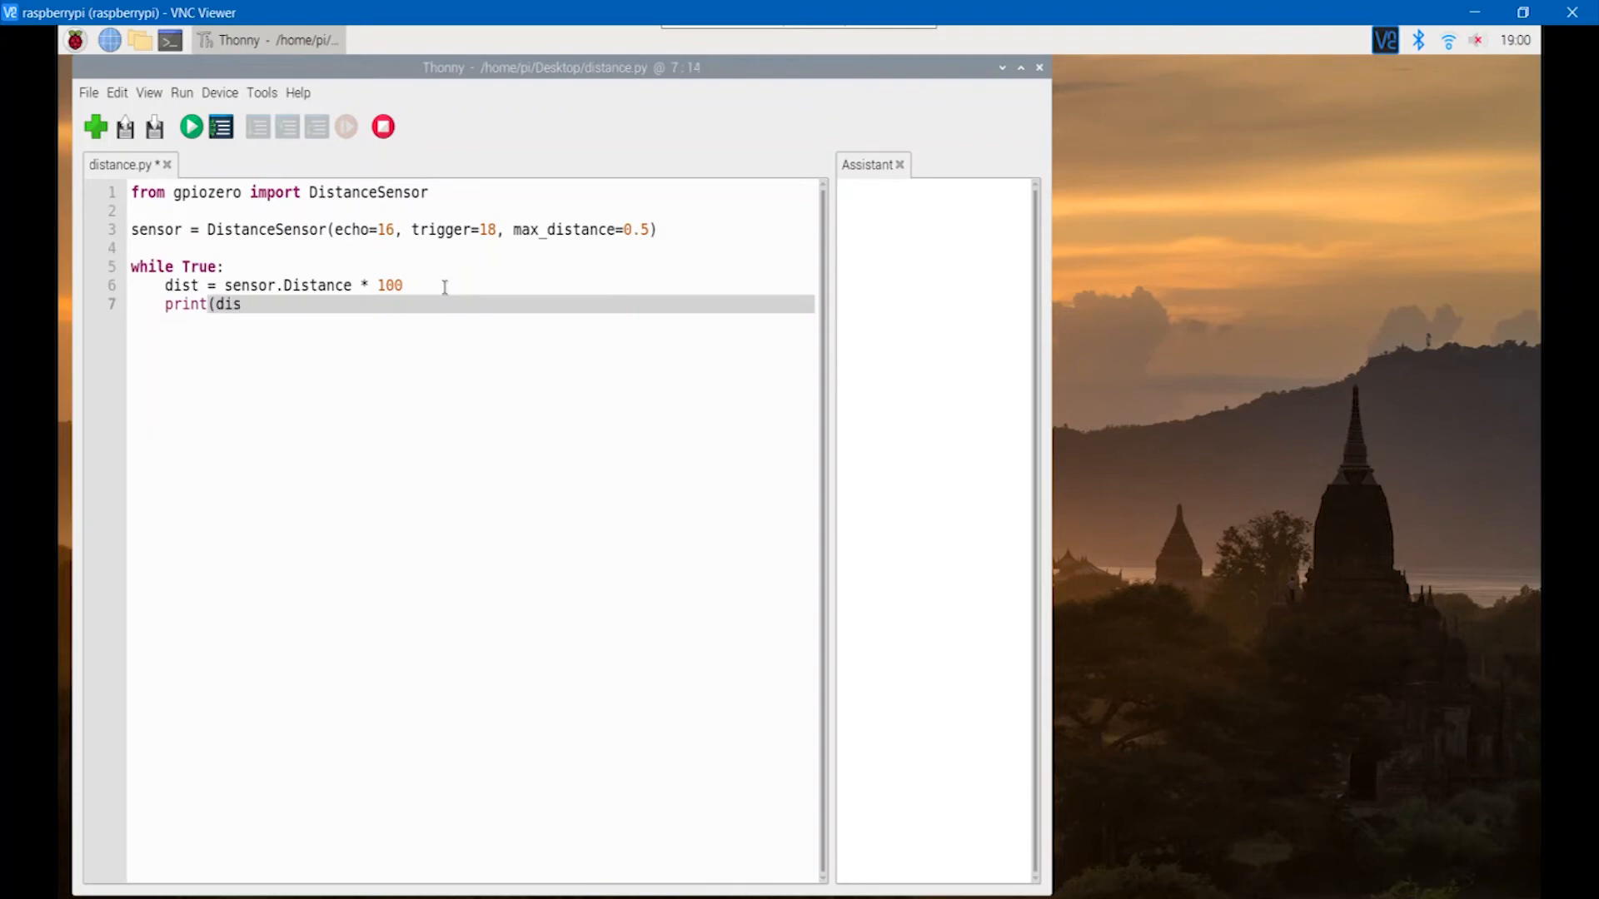
pyautogui.write('t)')
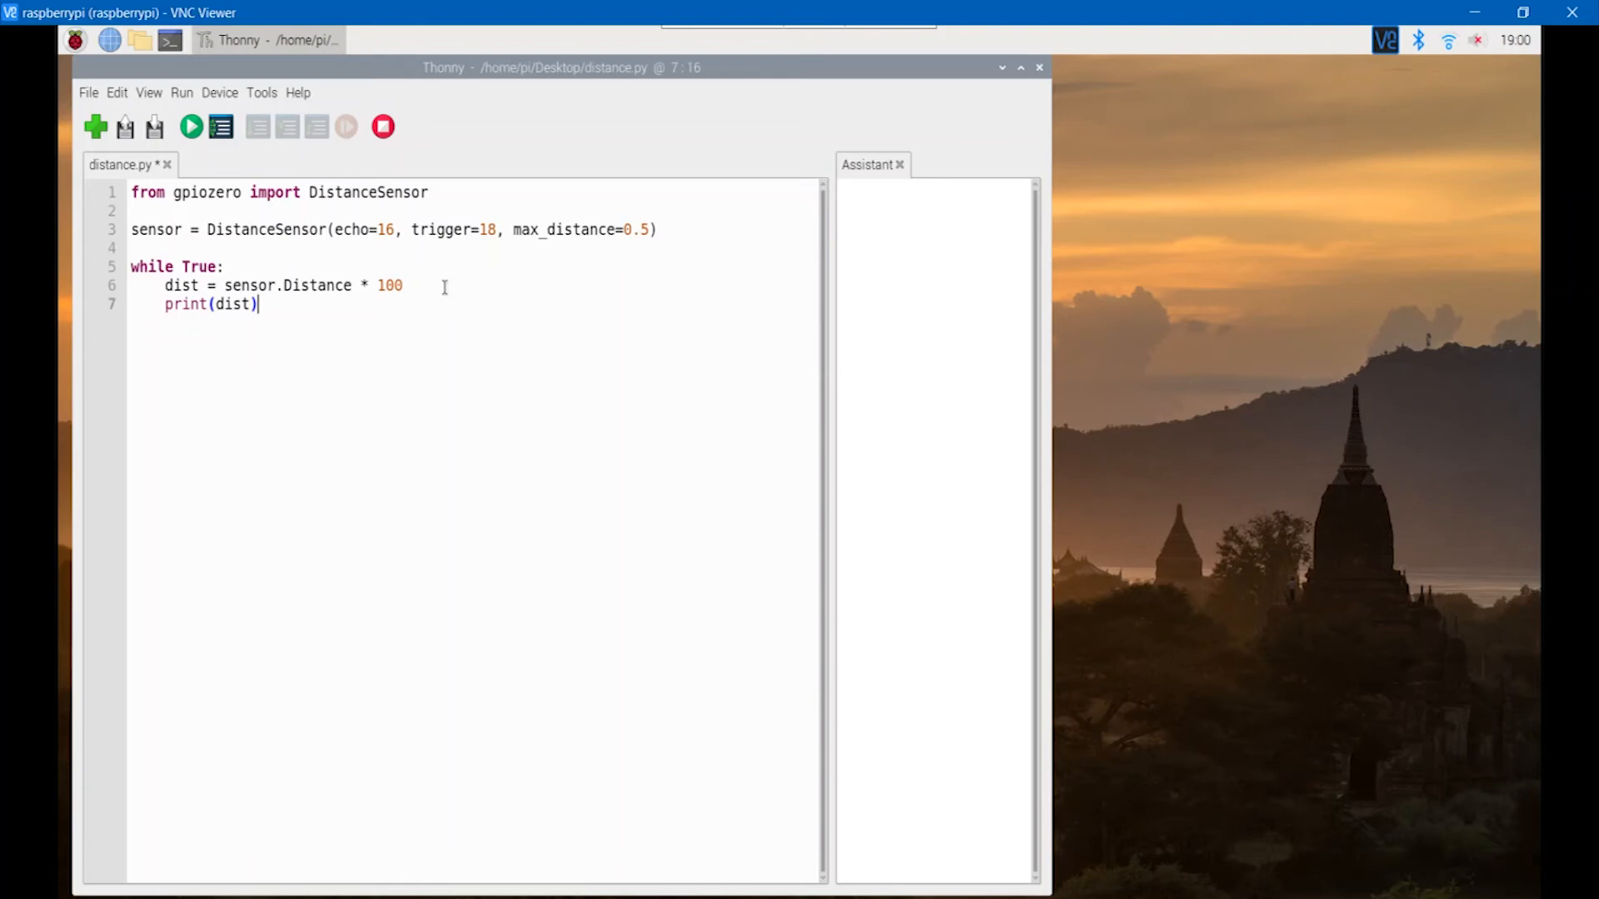
pyautogui.click(125, 127)
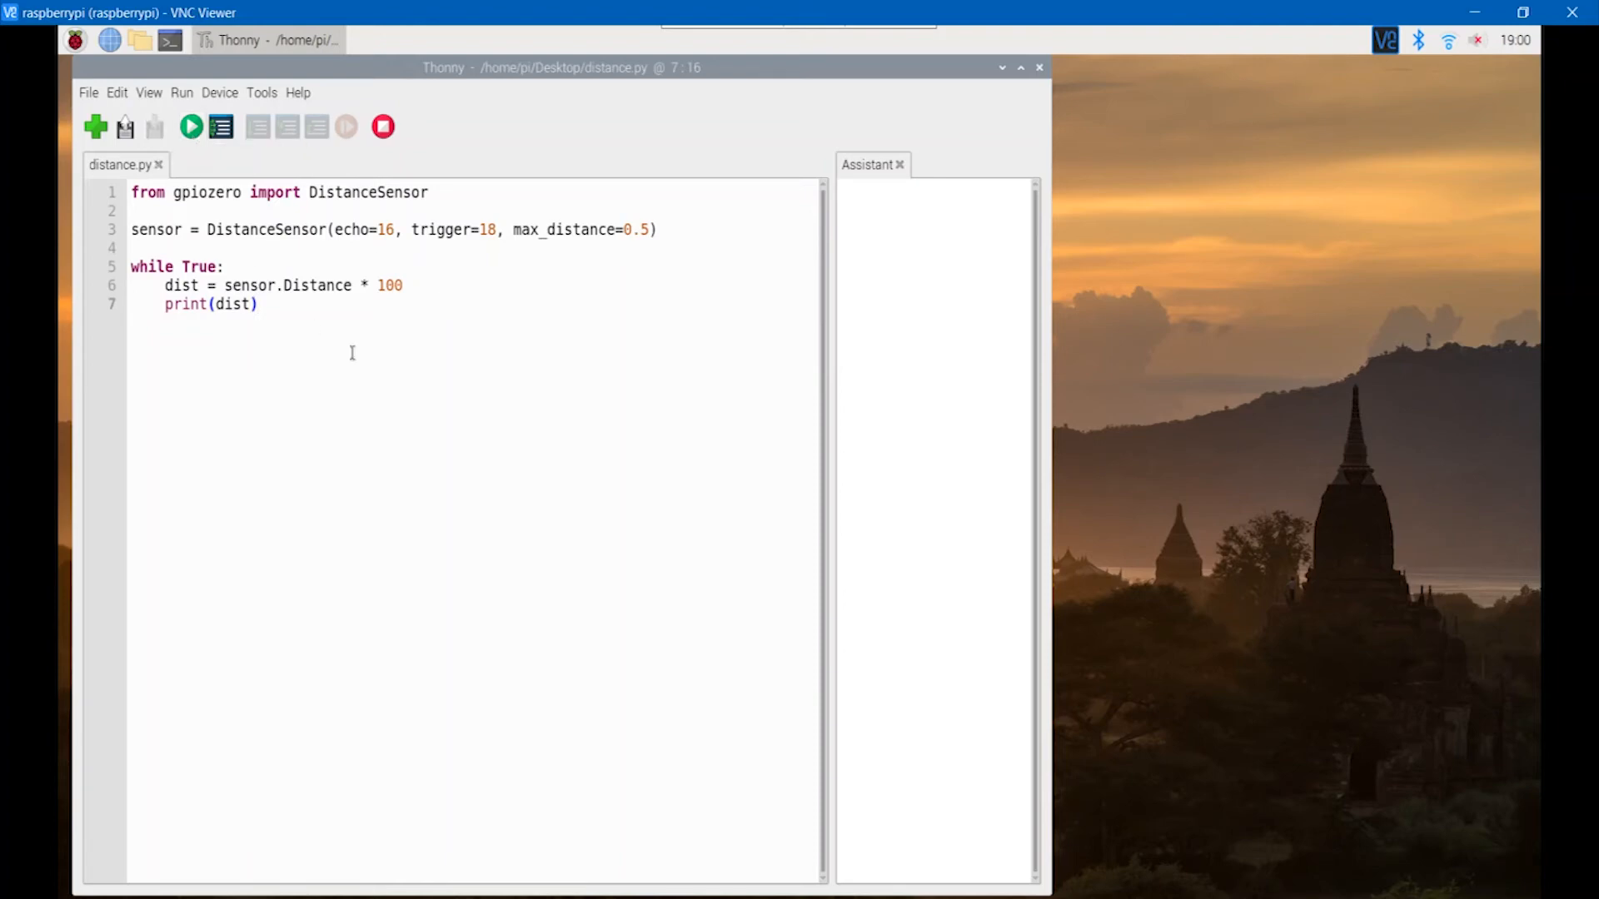
# Run the script, rerun after correcting to sensor.distance, then stop the backend.
pyautogui.click(190, 127)
pyautogui.write('d')
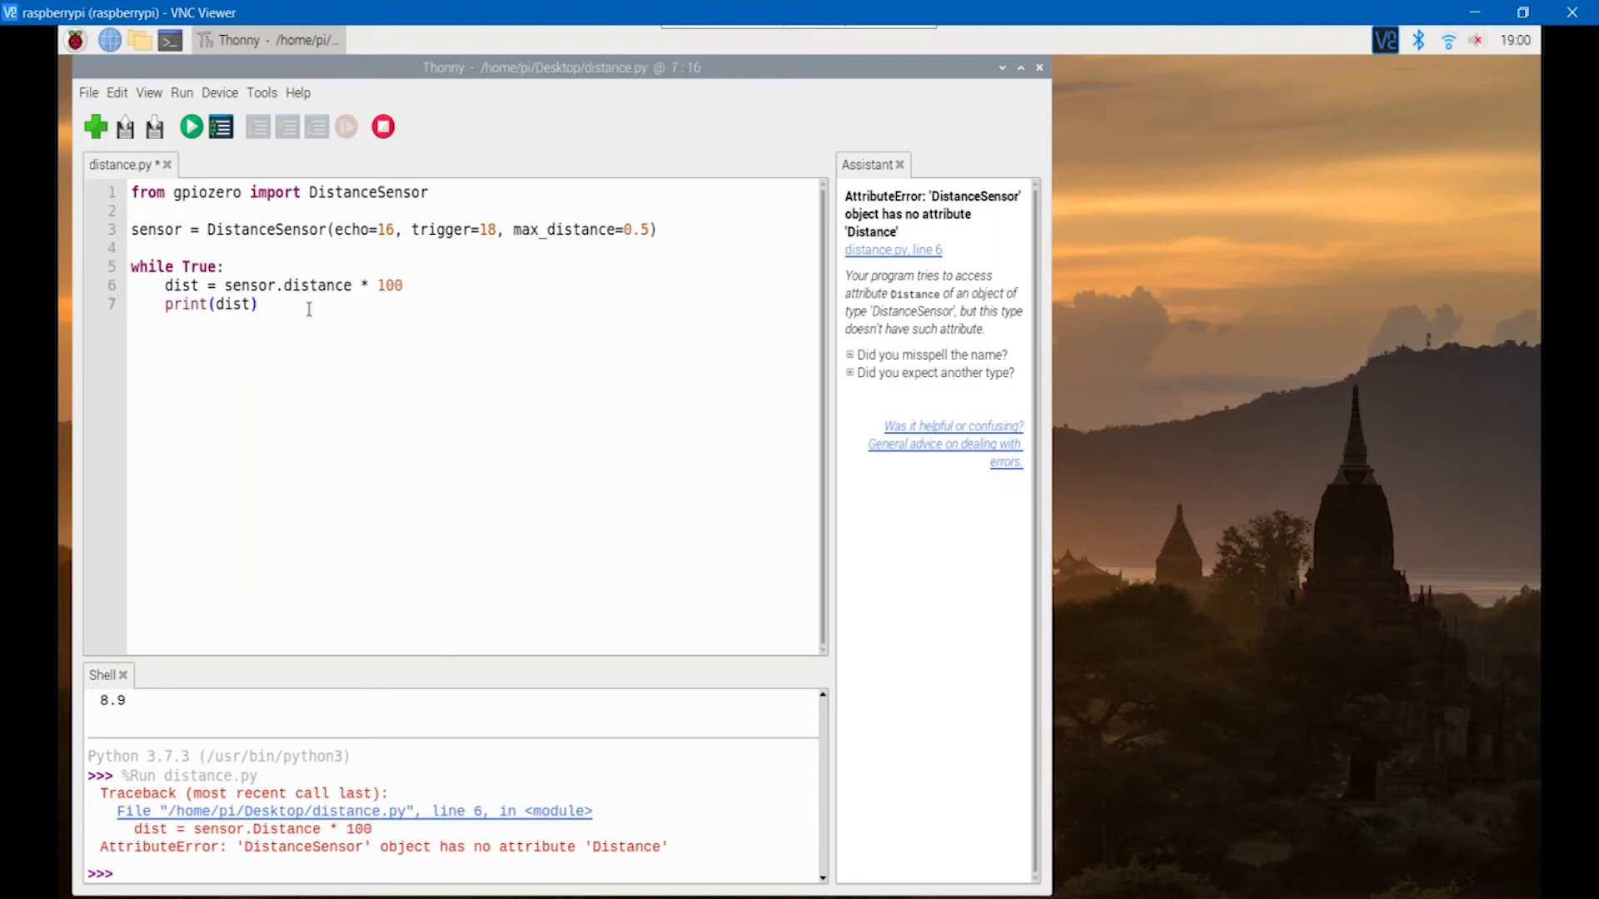
pyautogui.click(190, 127)
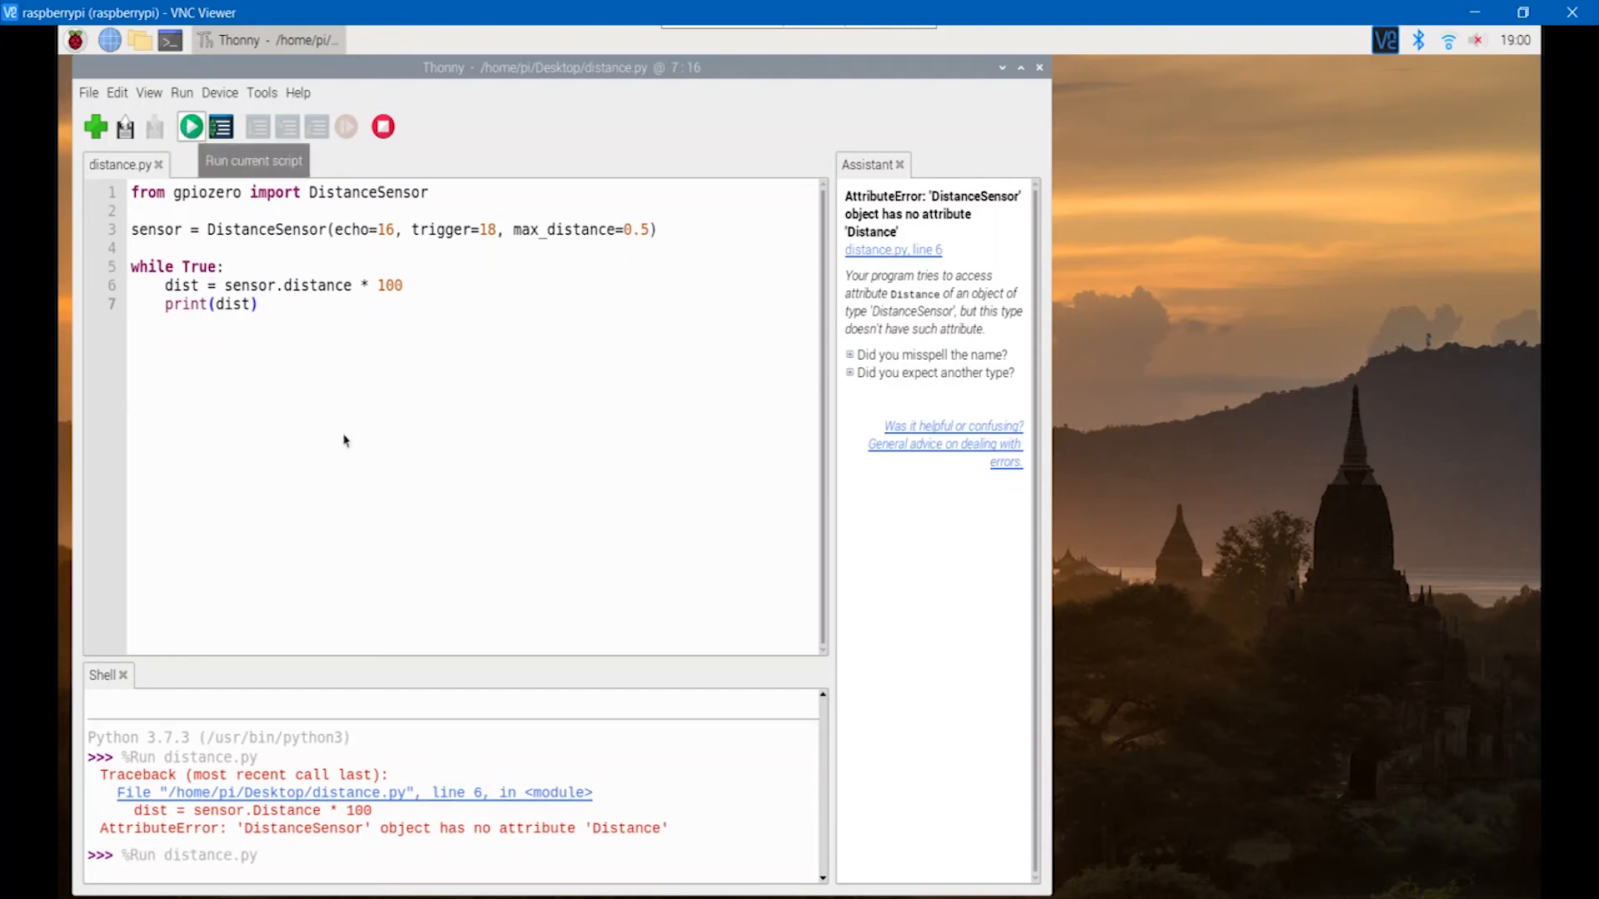
pyautogui.click(190, 127)
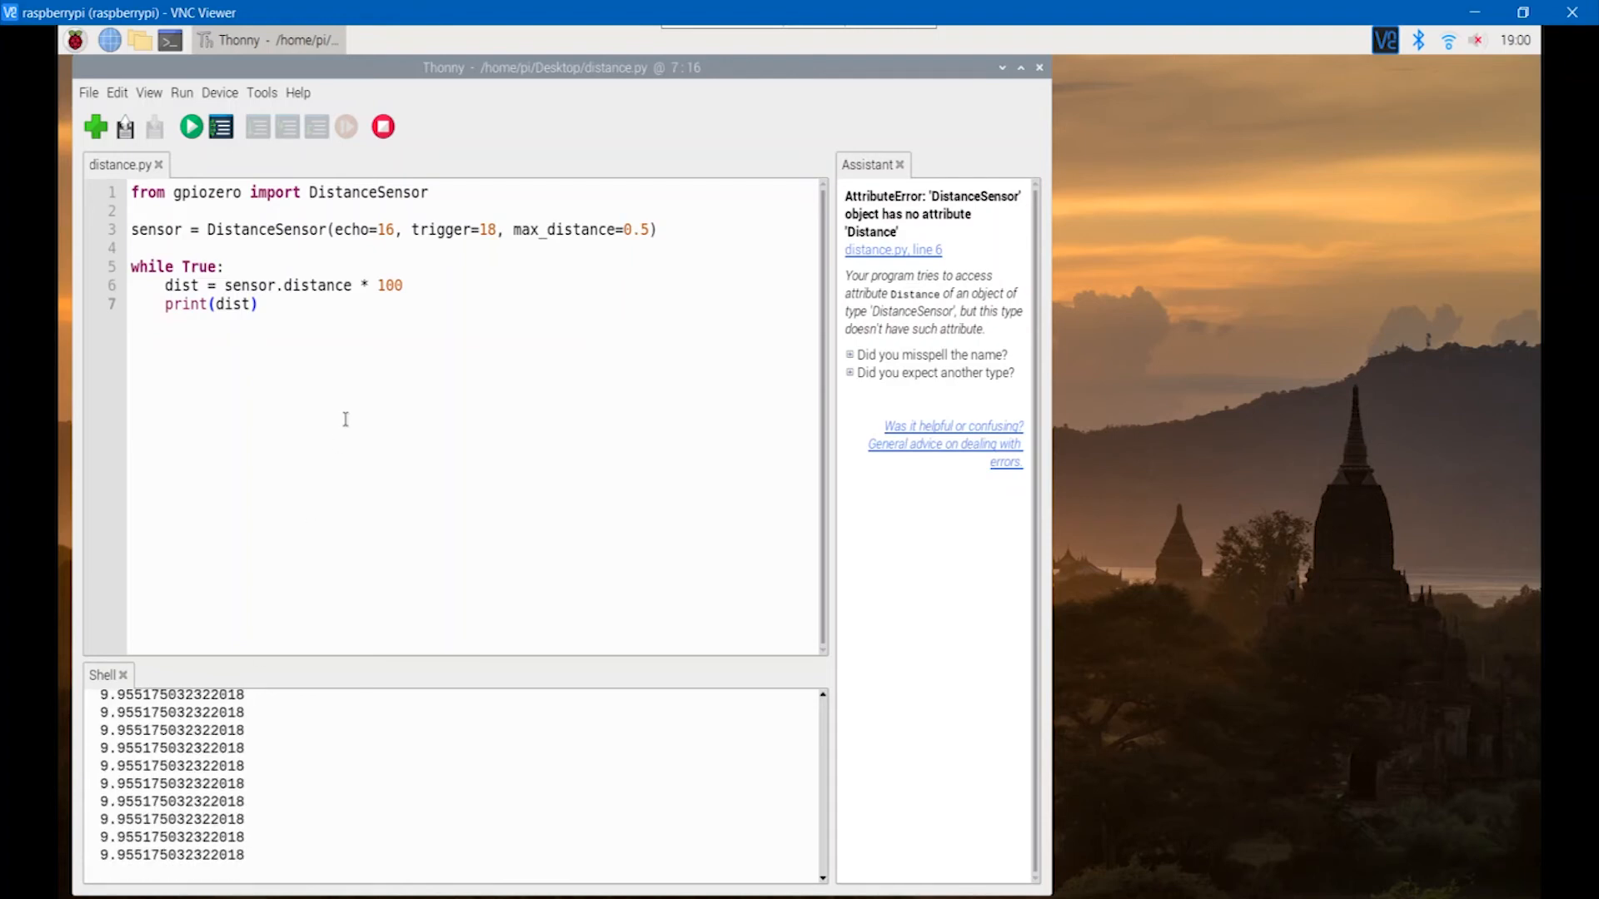
pyautogui.moveTo(383, 127)
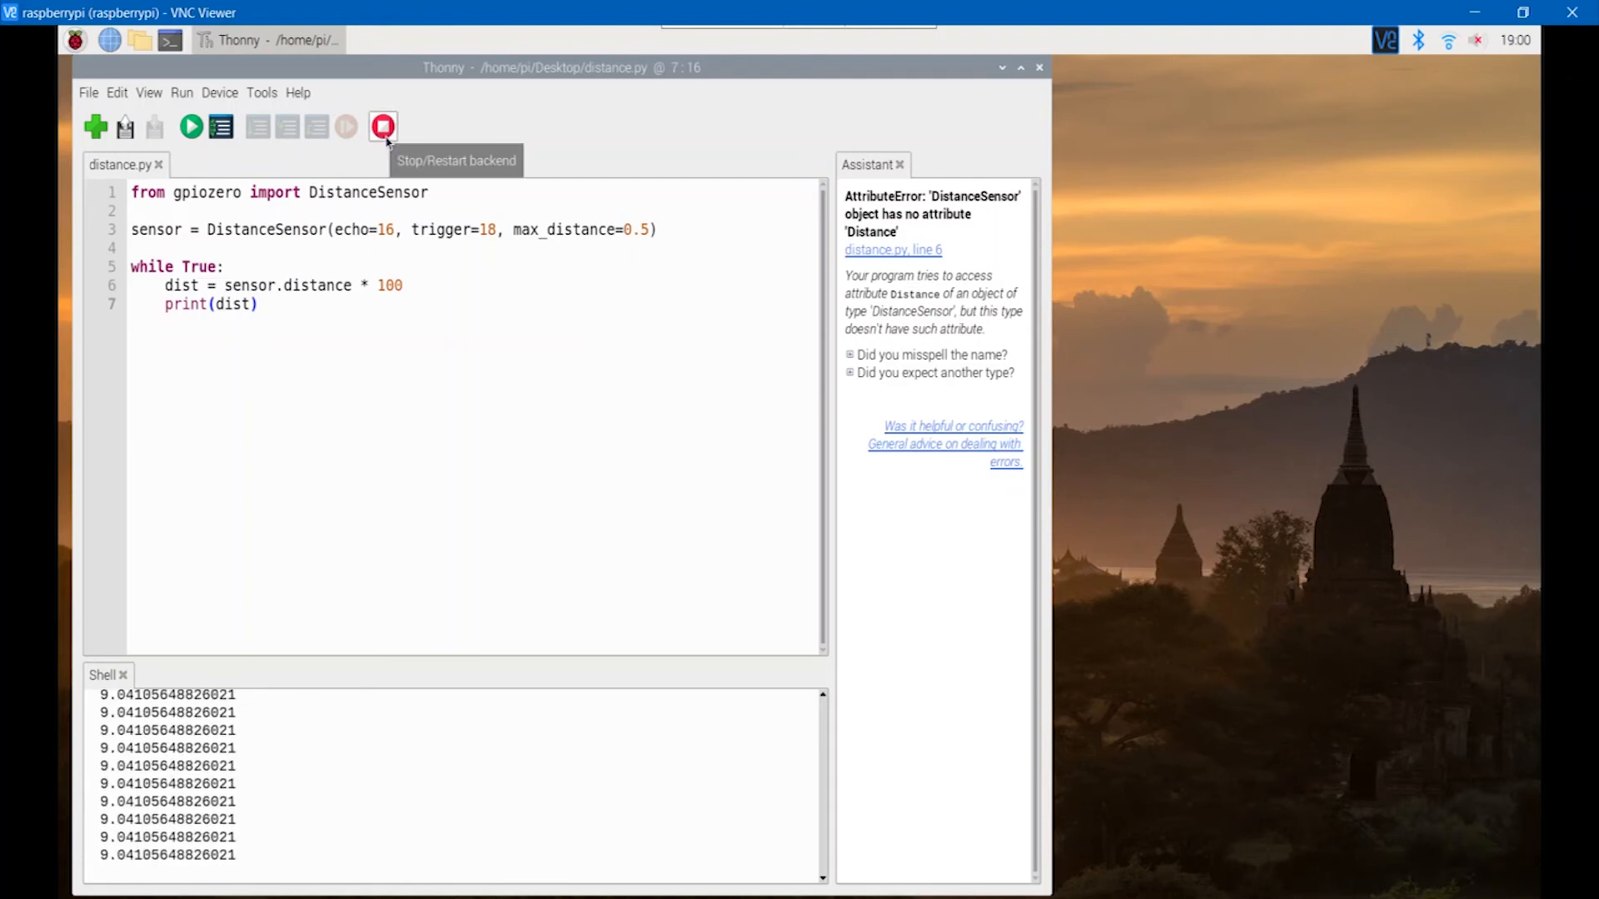
pyautogui.click(383, 127)
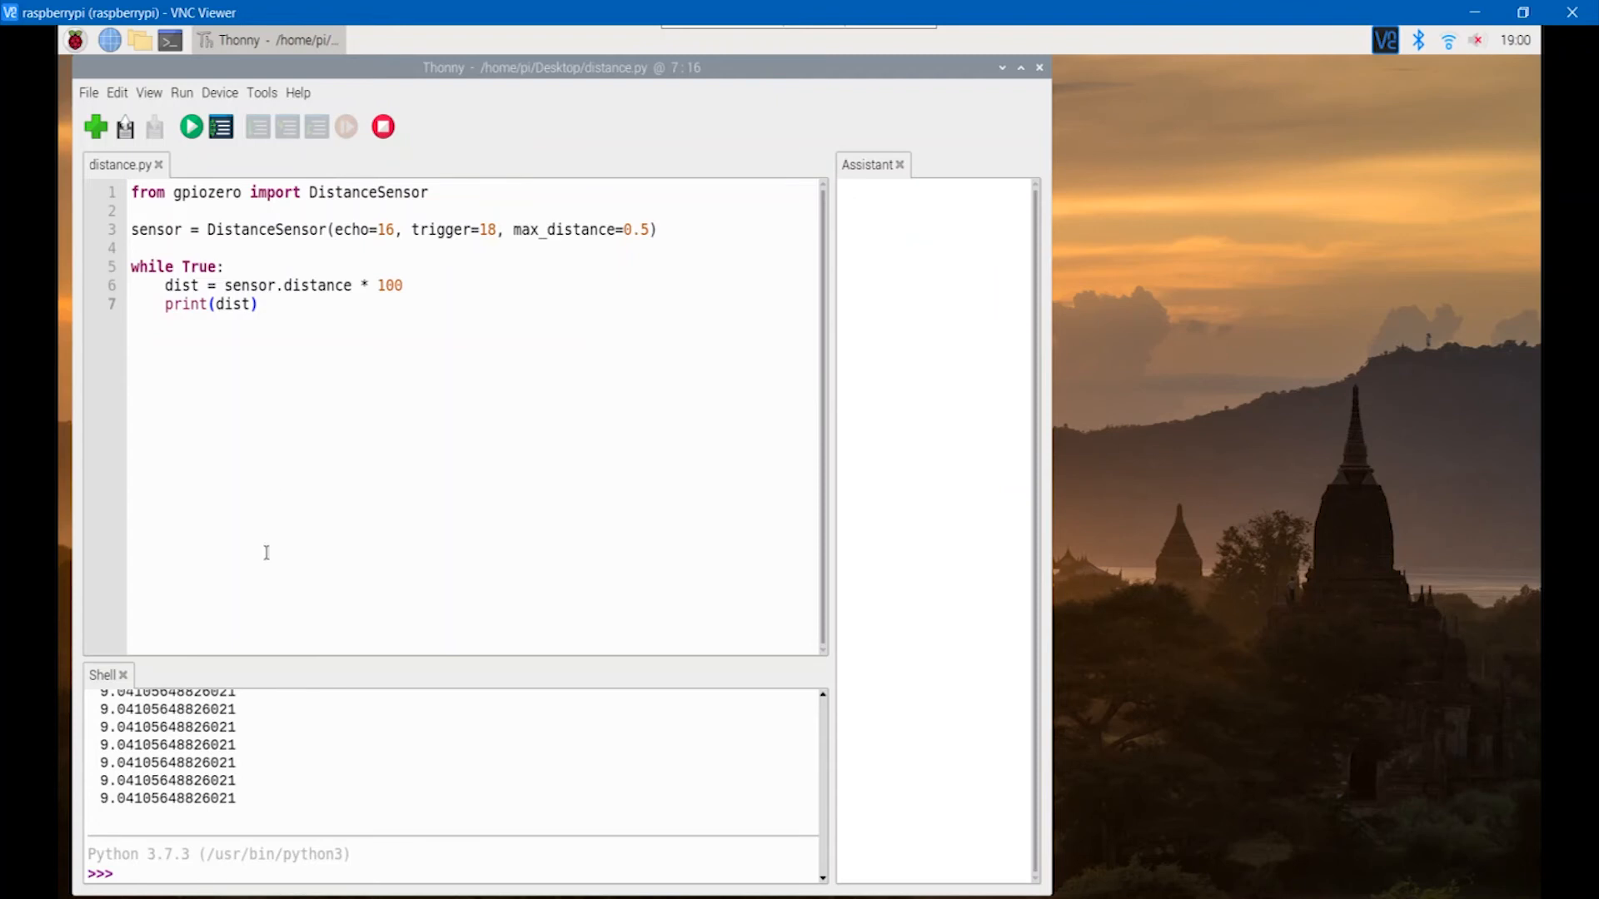
# Change the print line to print(round(dist,2)) for two-decimal output.
pyautogui.doubleClick(168, 763)
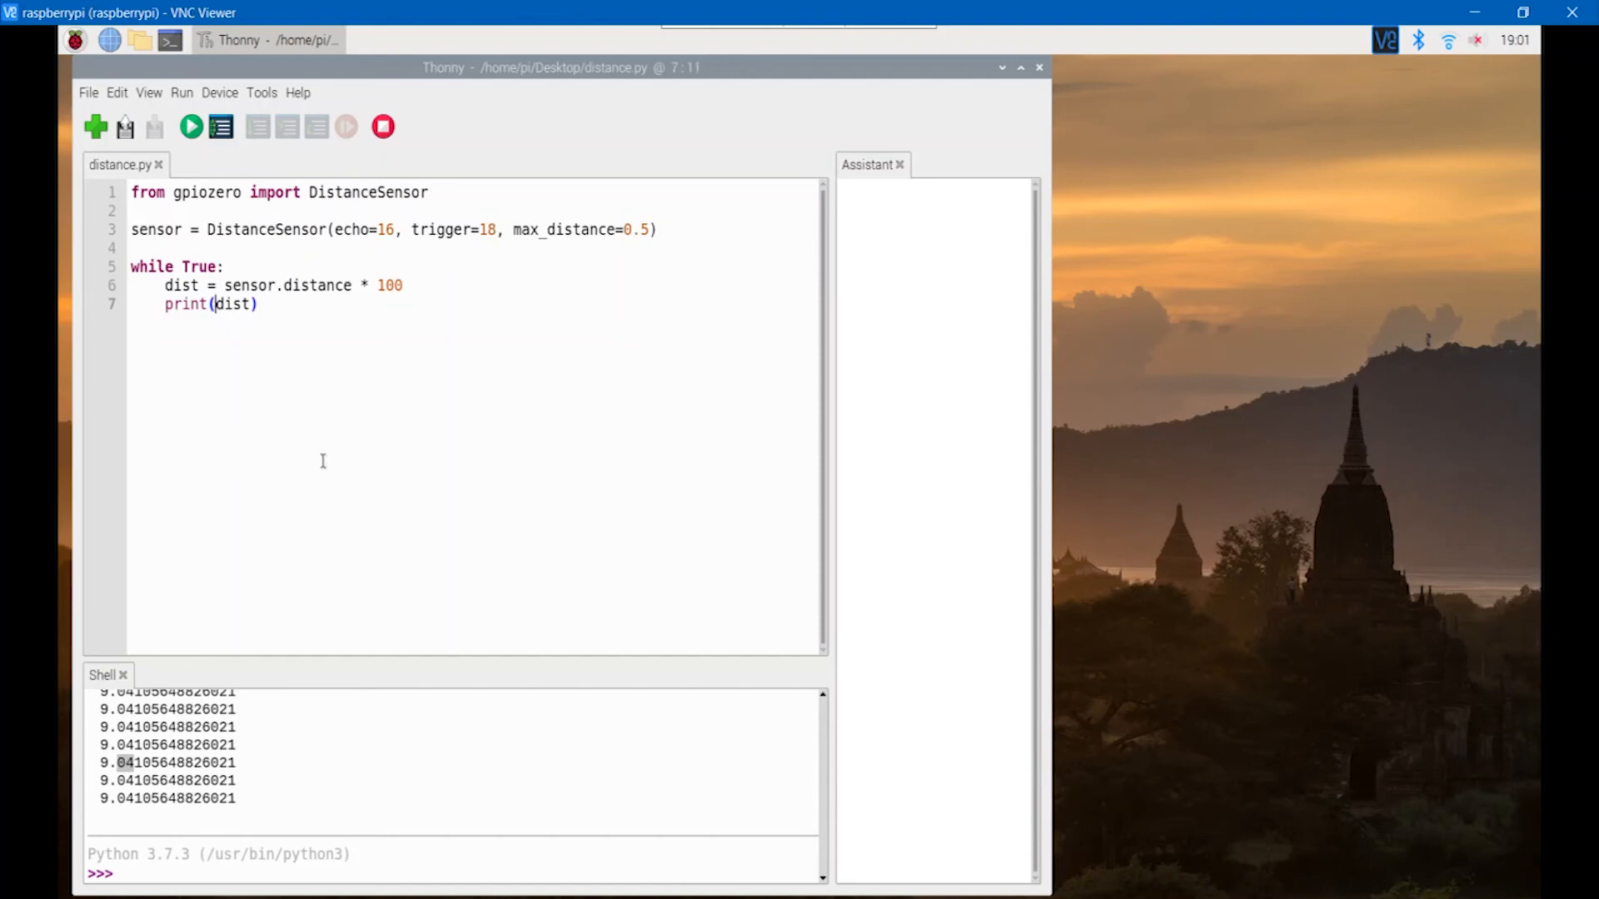
pyautogui.write('round(')
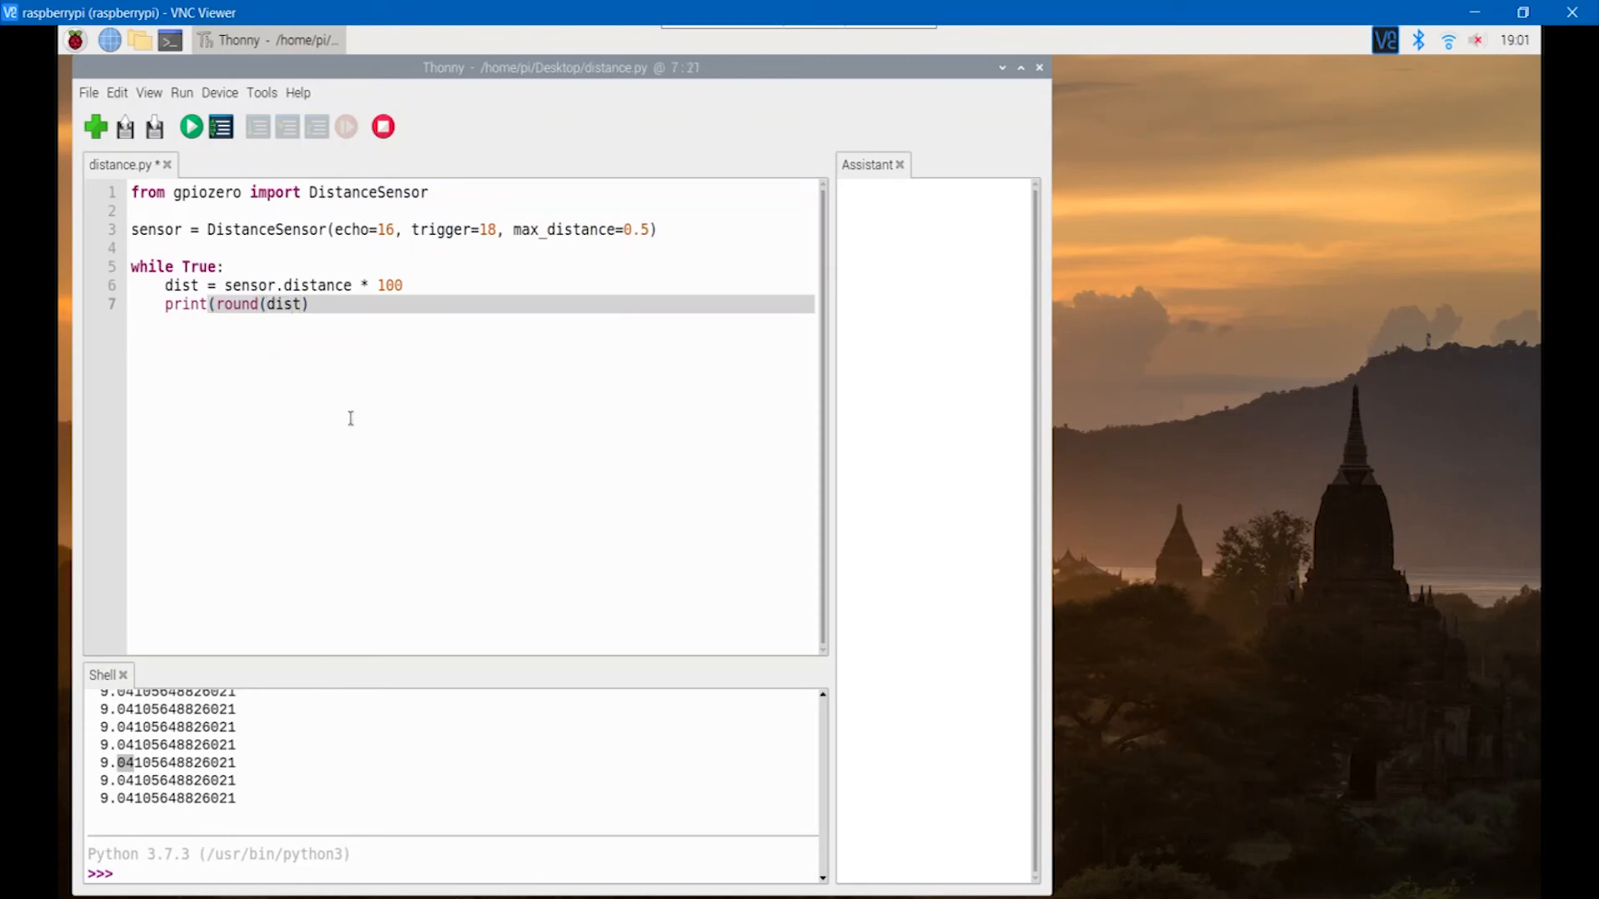
pyautogui.write(',')
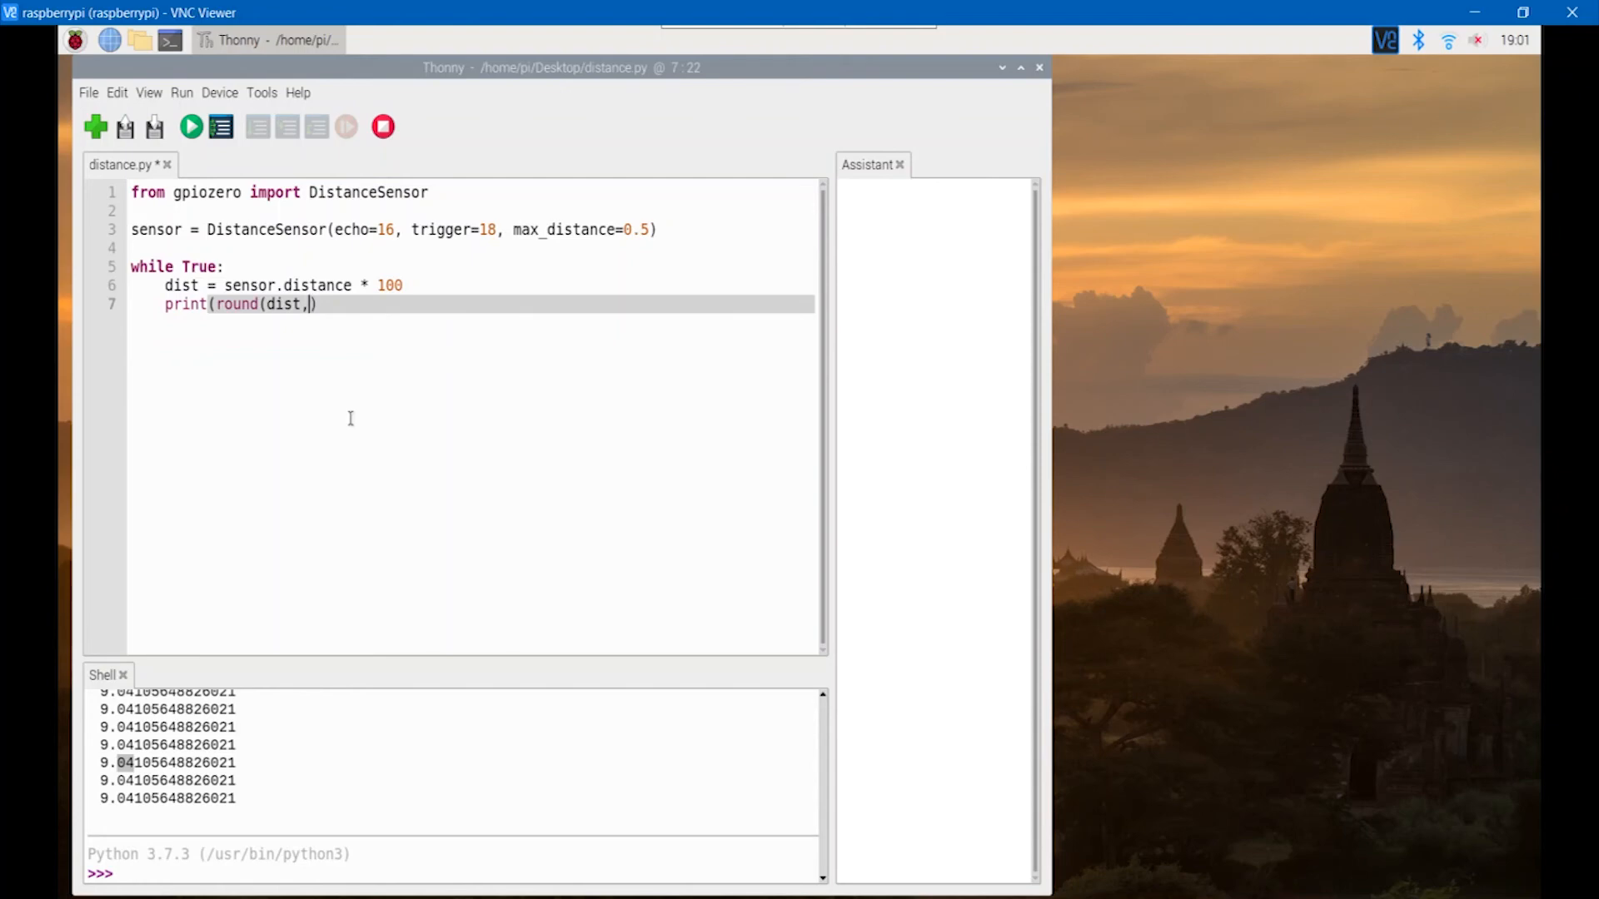
pyautogui.write('2')
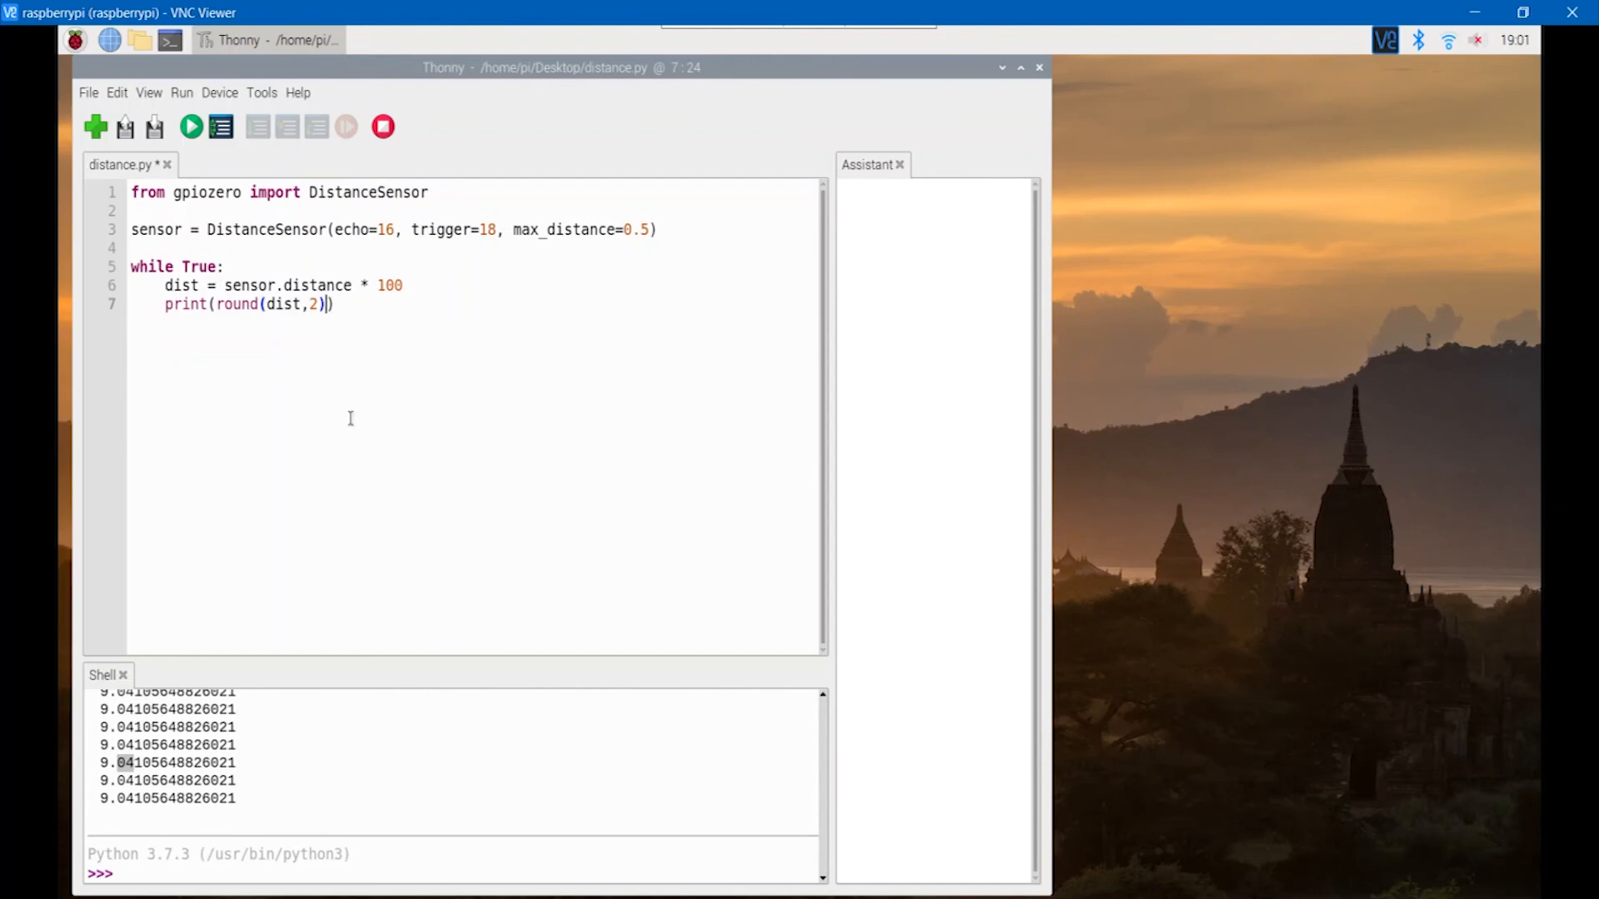
pyautogui.moveTo(190, 126)
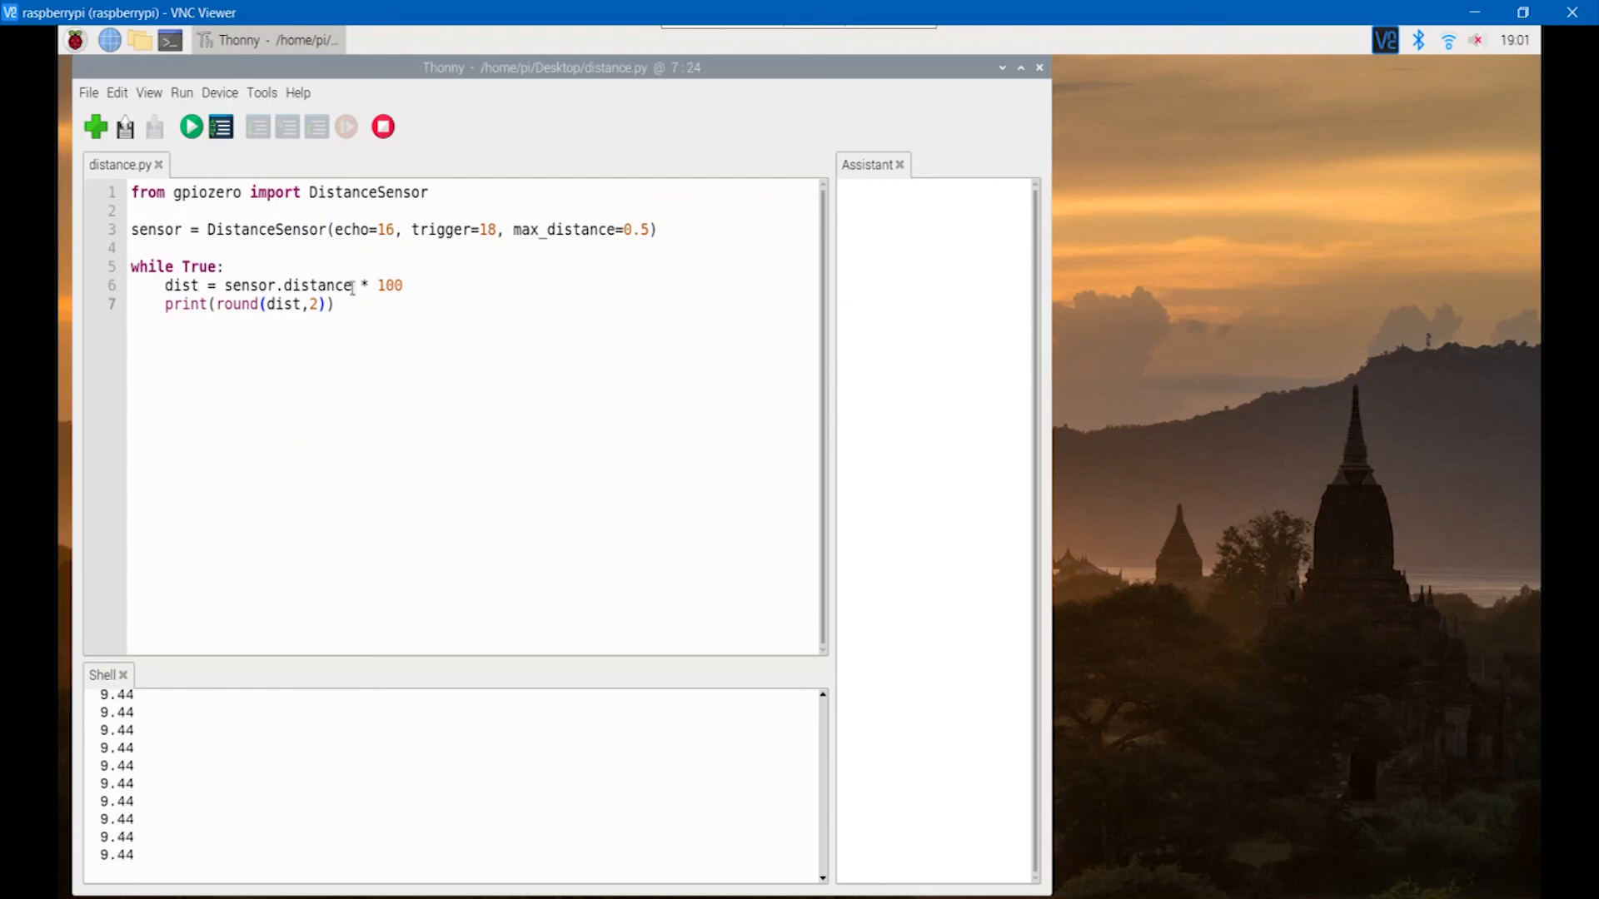
# Stop the running script after seeing rounded readings like 9.35, and return to line 7.
pyautogui.click(383, 126)
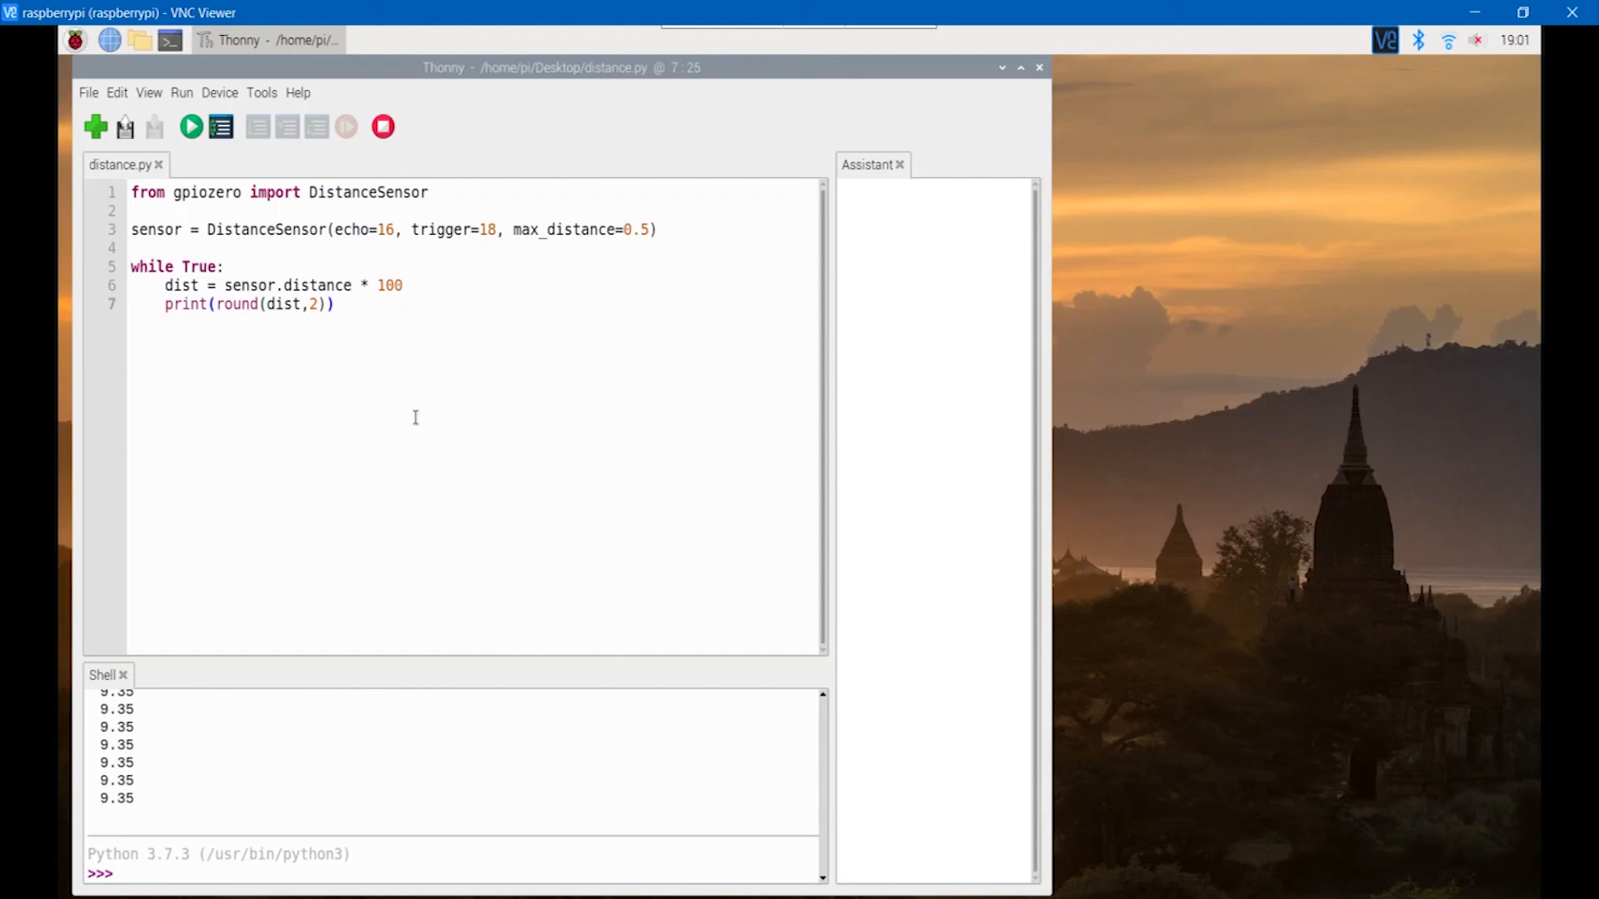
pyautogui.click(333, 303)
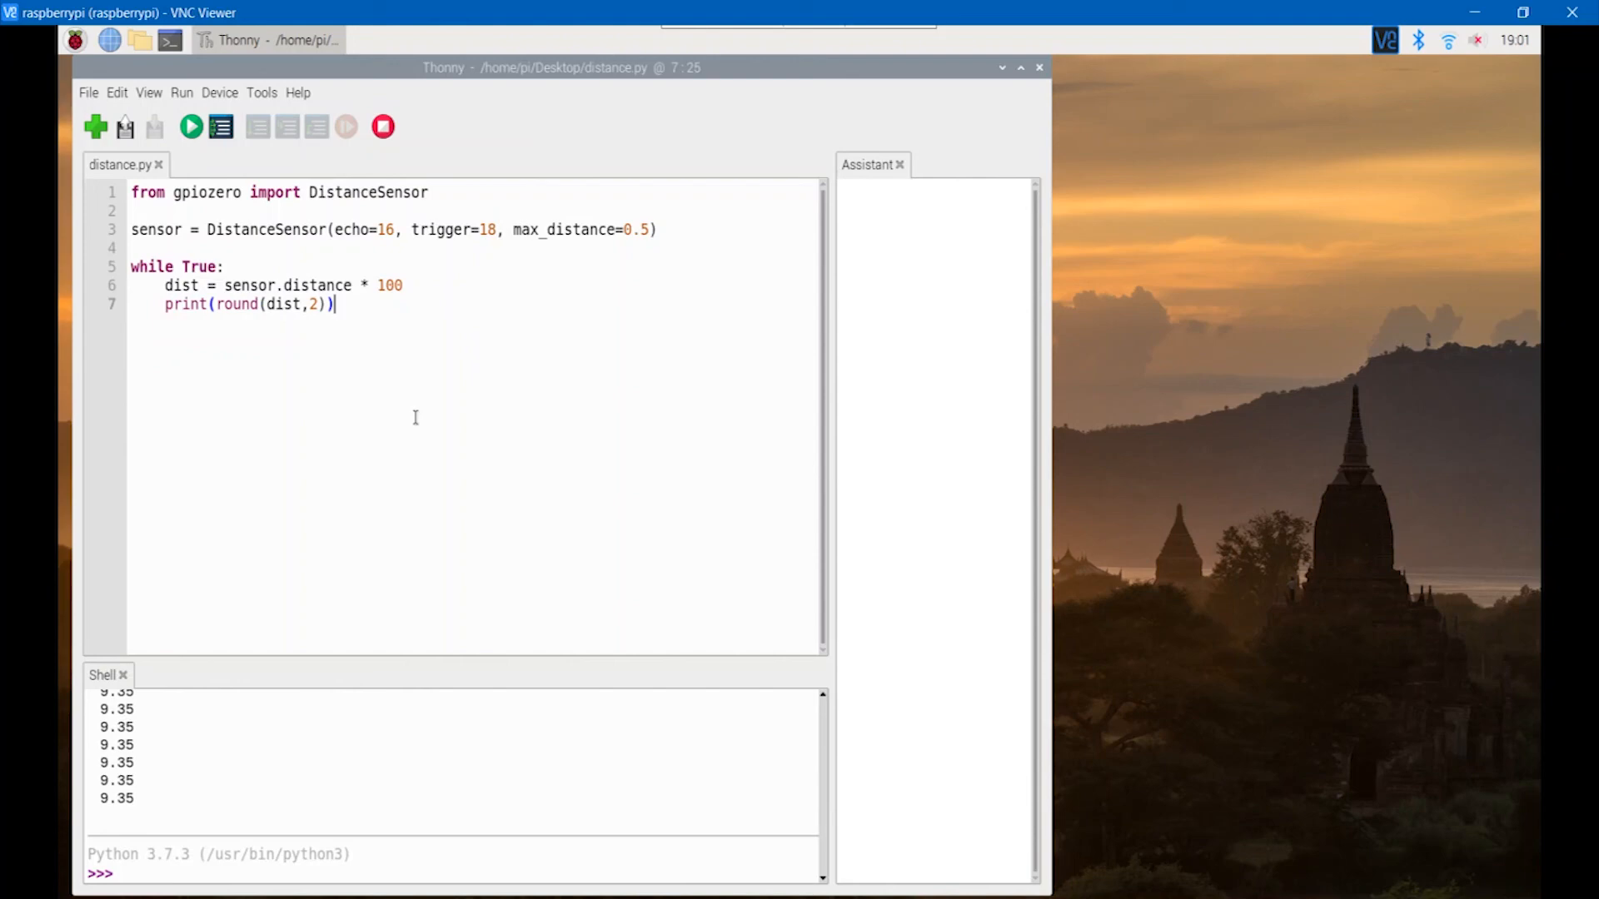